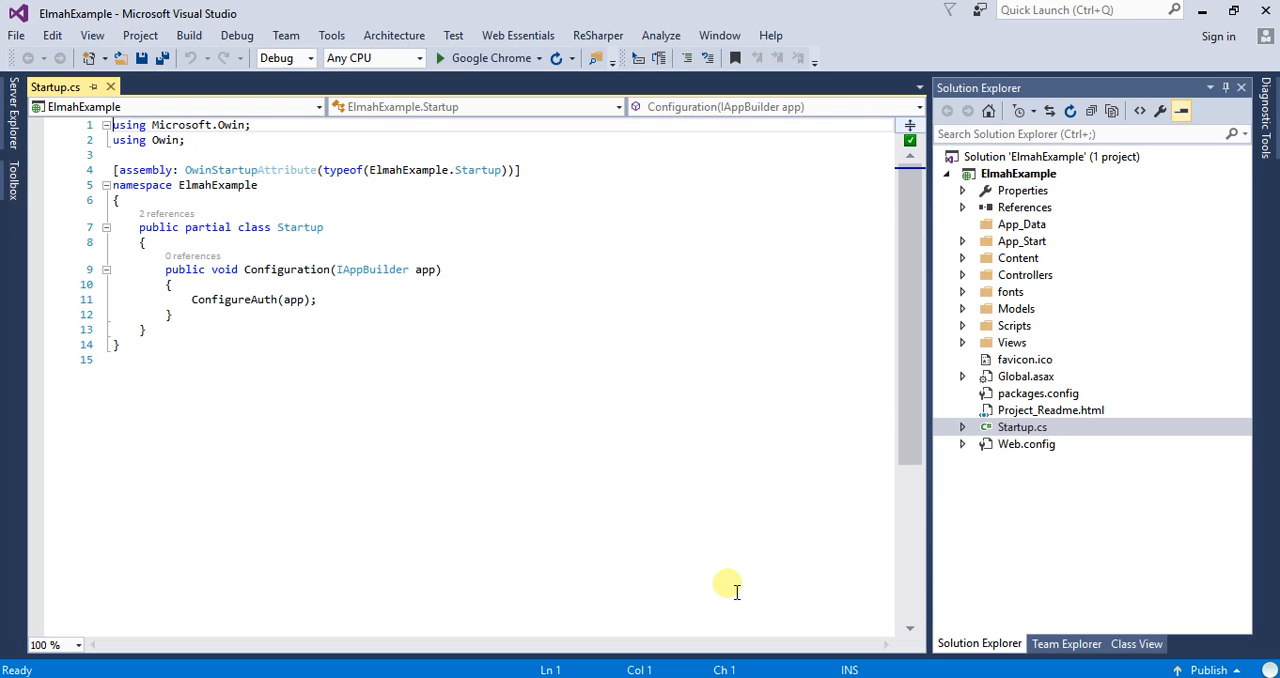
pyautogui.moveTo(920, 380)
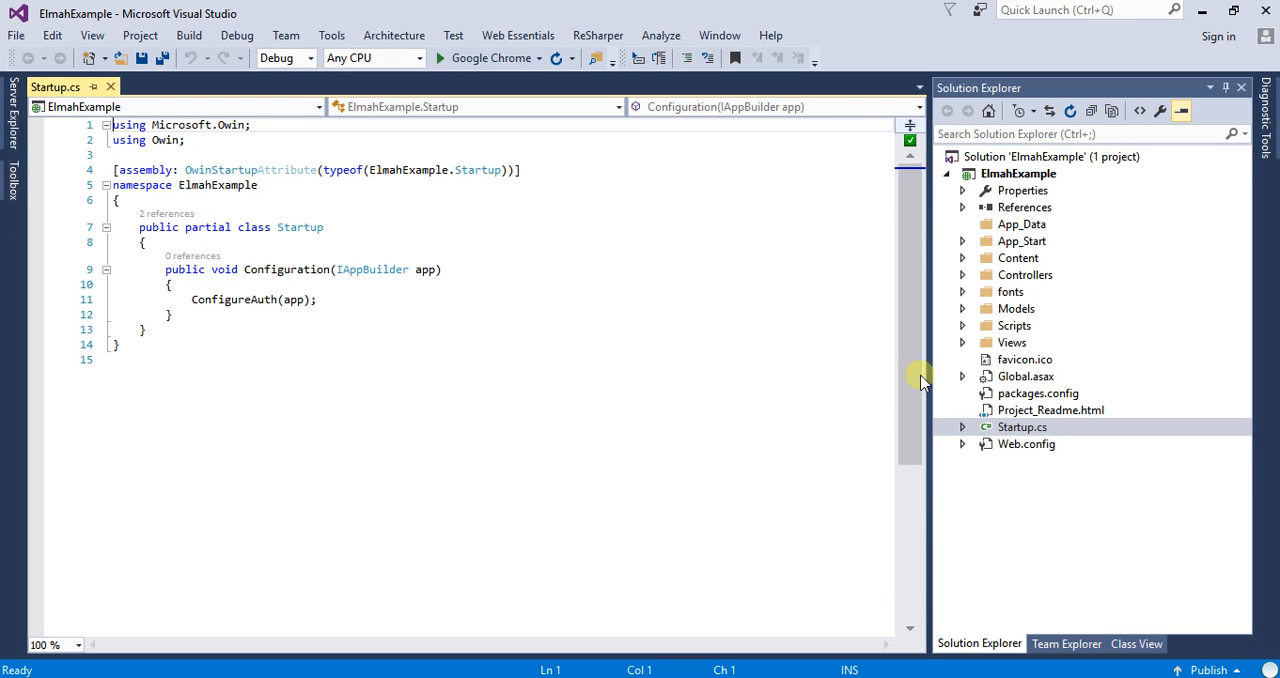
pyautogui.moveTo(1062, 197)
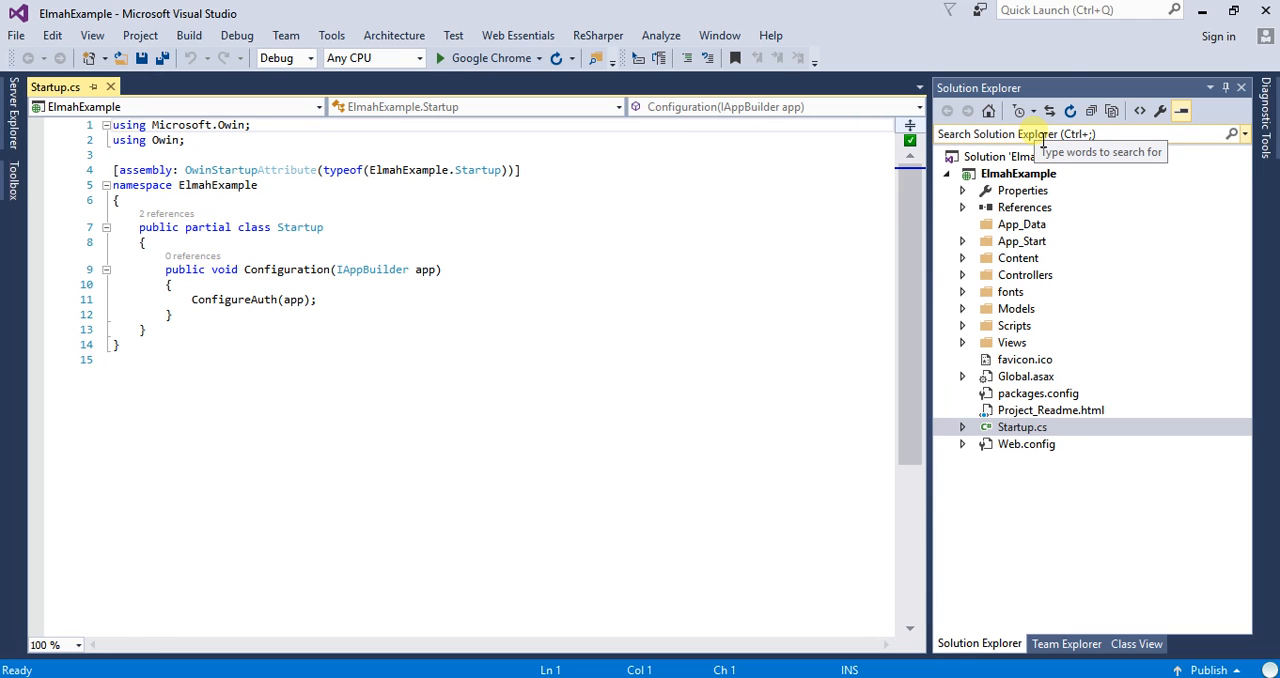
# - Search Quick Launch for 'package manager console'
pyautogui.click(1085, 10)
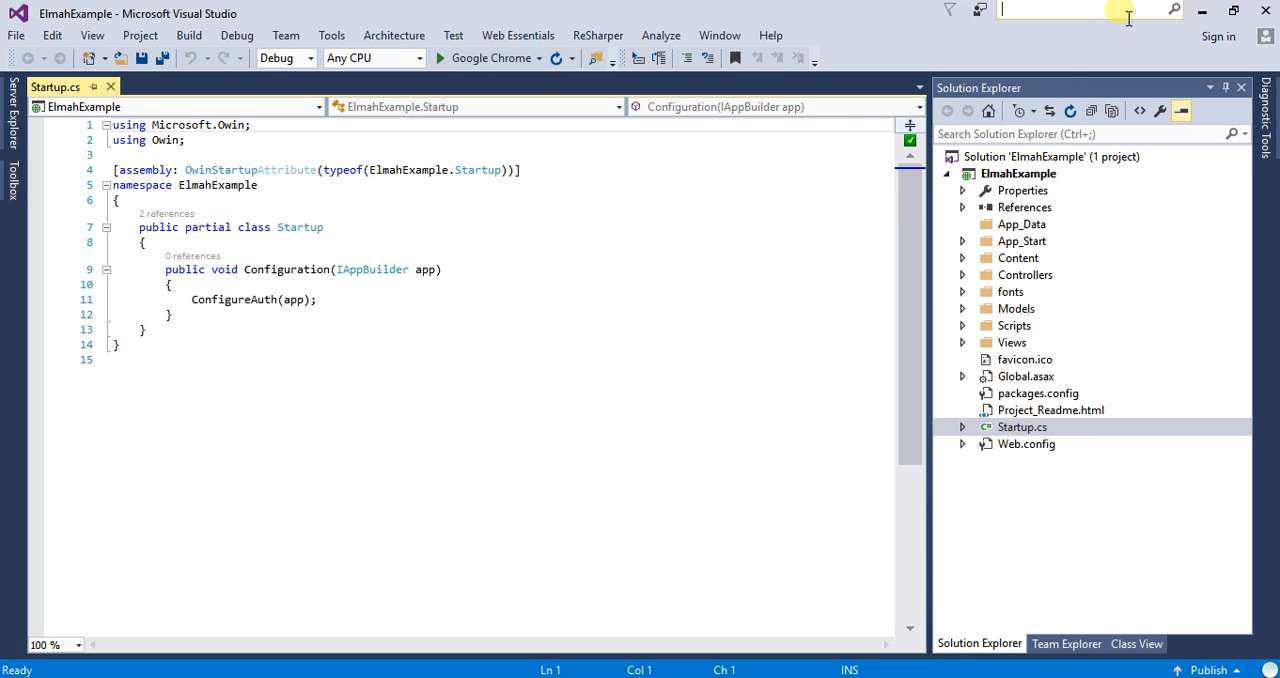
pyautogui.write('package manger console')
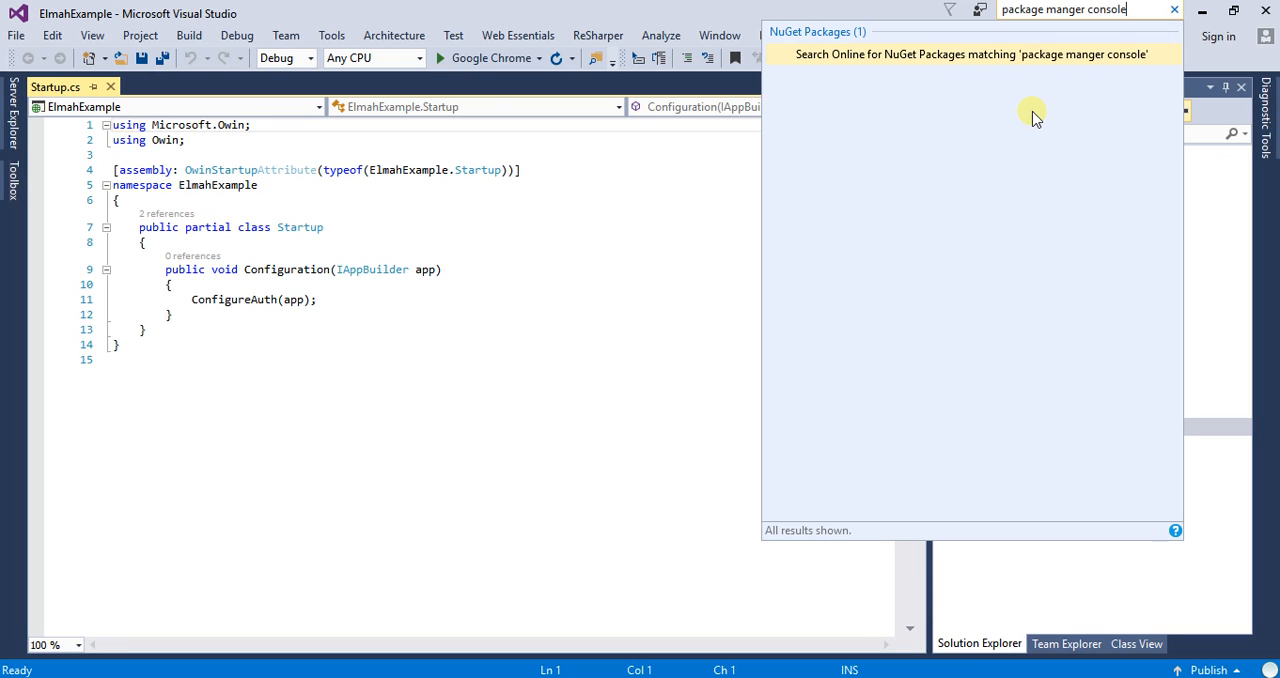
pyautogui.moveTo(1058, 213)
pyautogui.write('a')
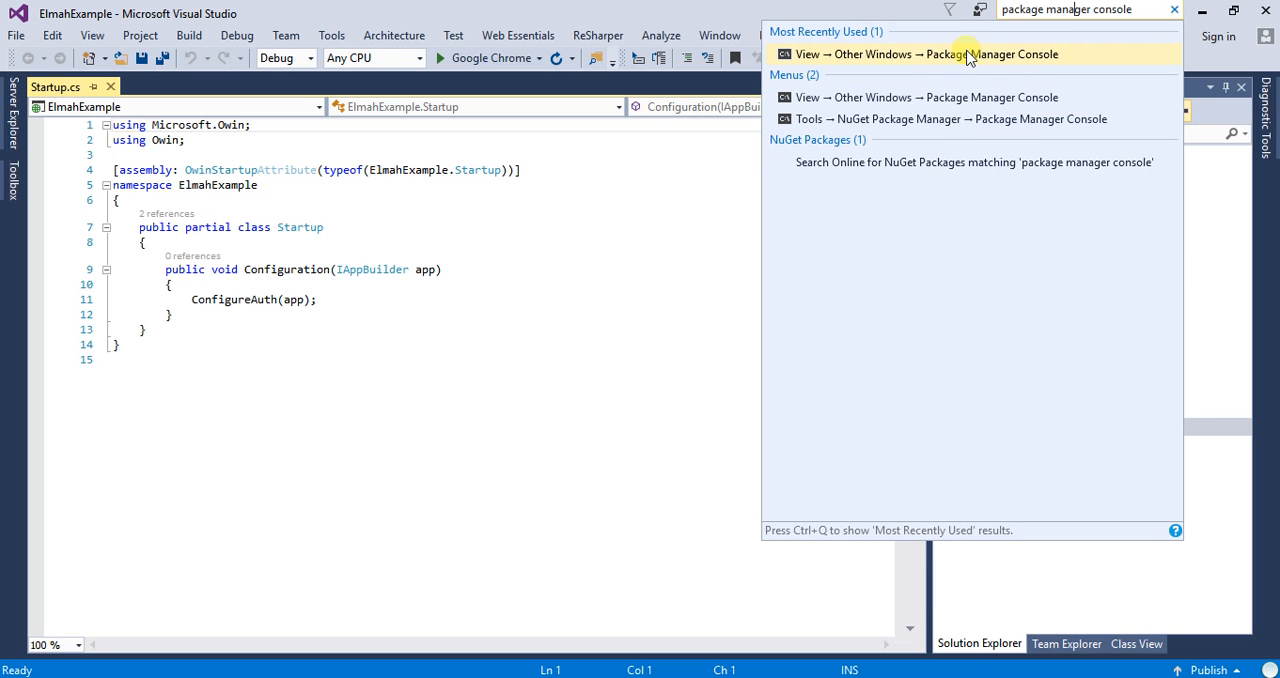
# - Run install-package elmah in the Package Manager Console for ElmahExample
pyautogui.click(921, 54)
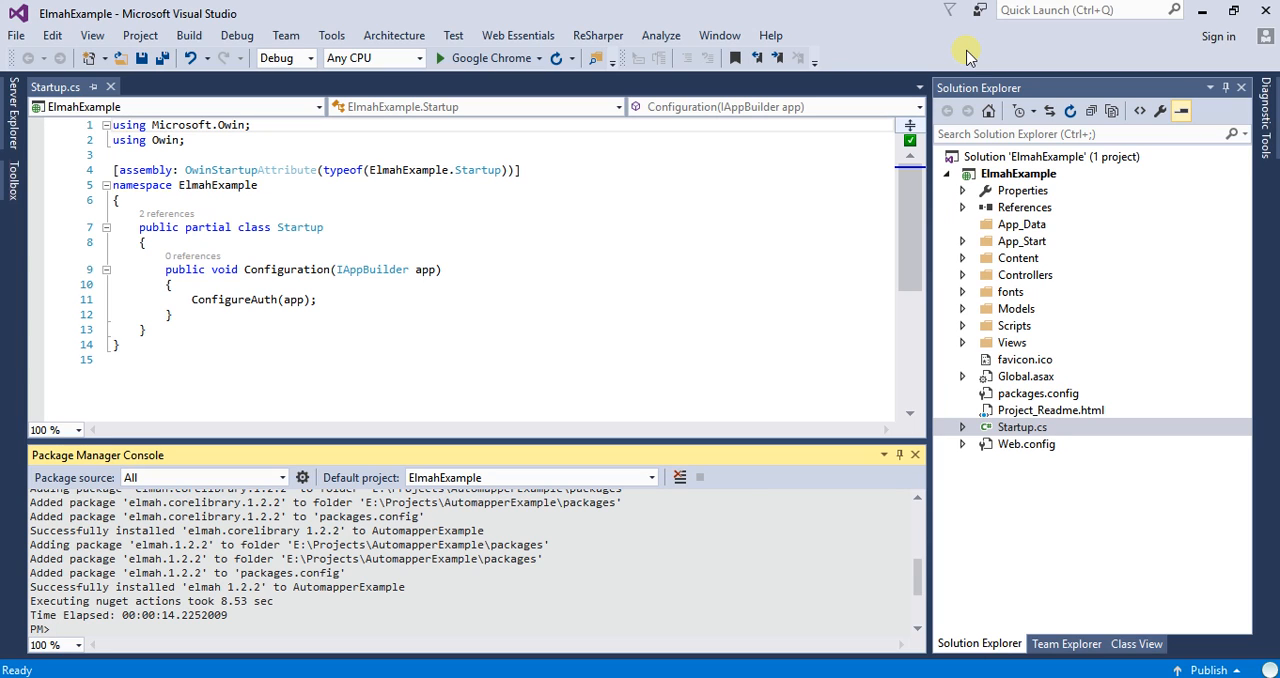
pyautogui.write('install-packa')
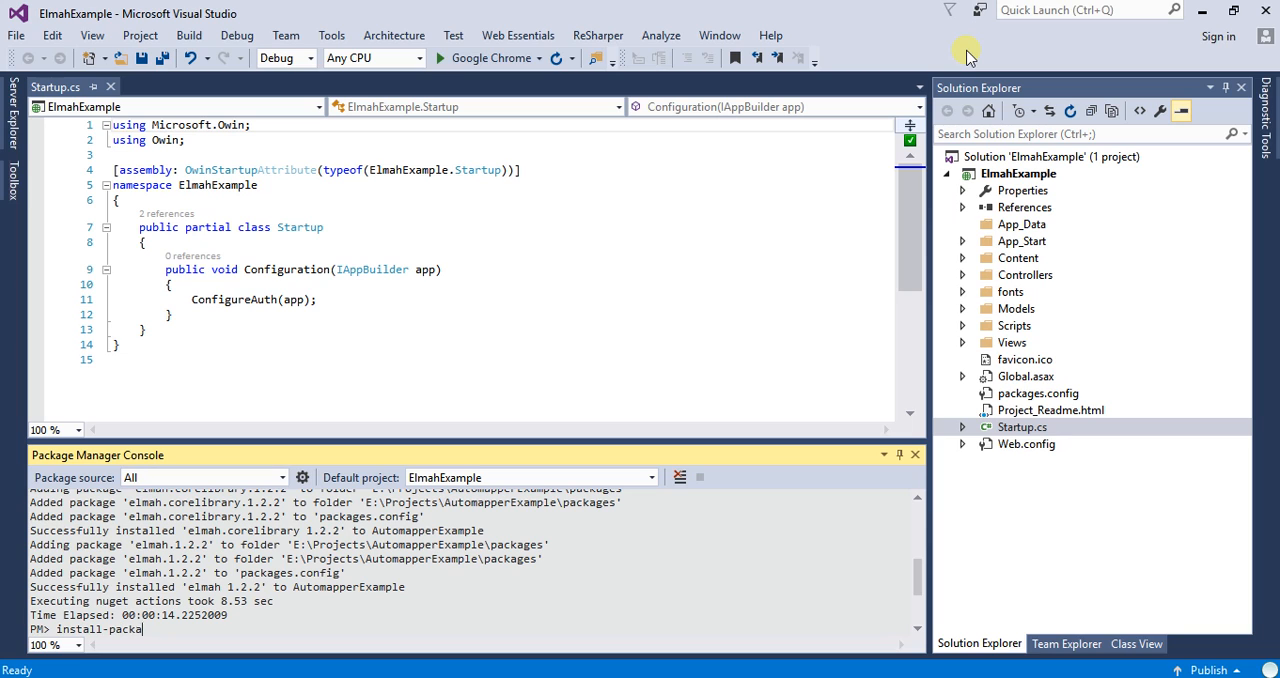
pyautogui.write('elm')
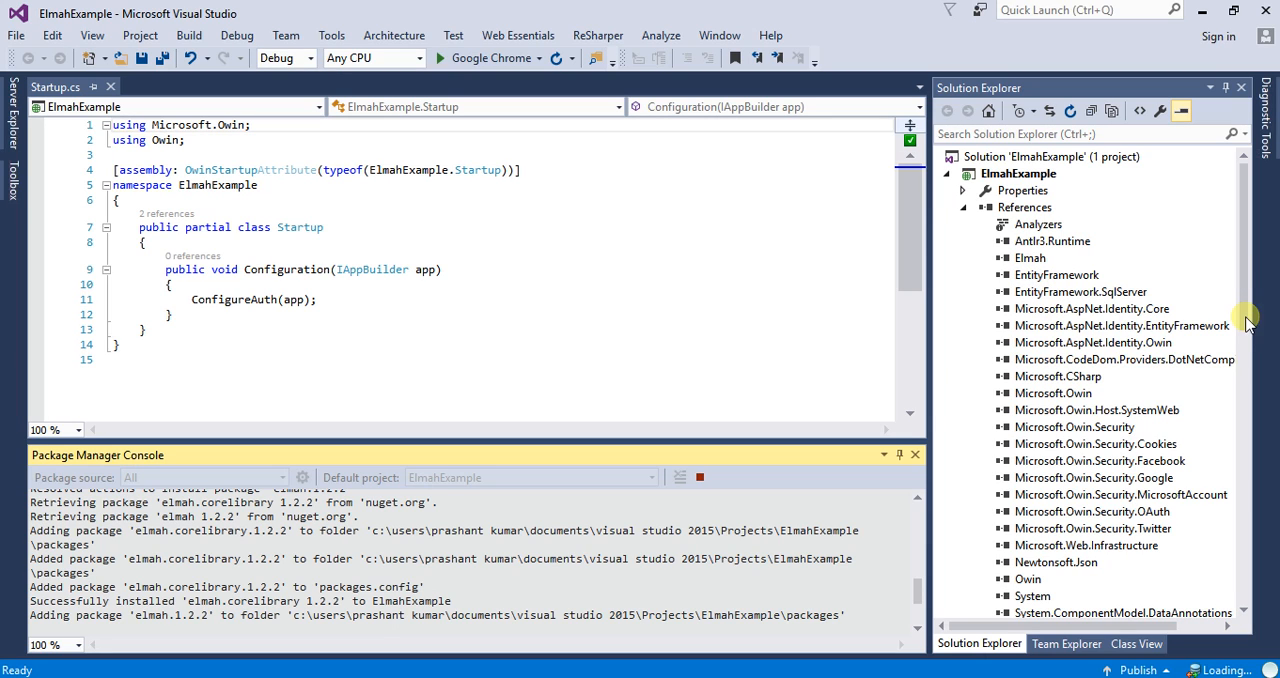
pyautogui.moveTo(1248, 420)
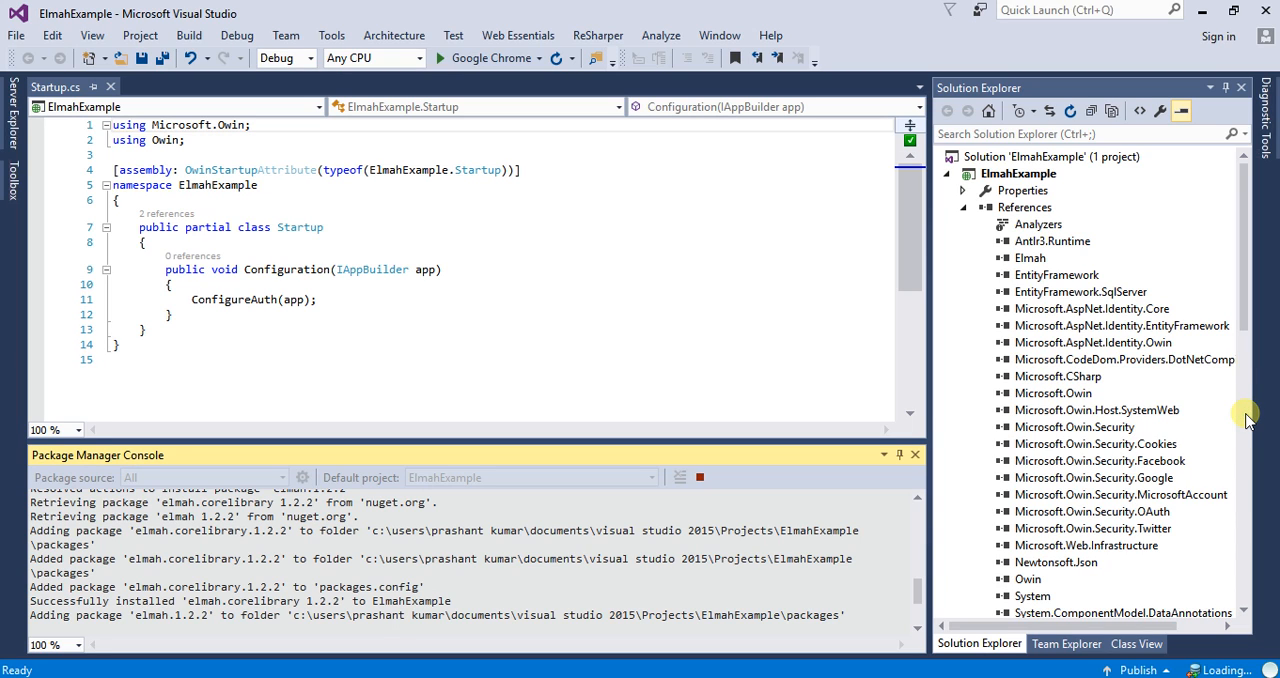
pyautogui.moveTo(1247, 340)
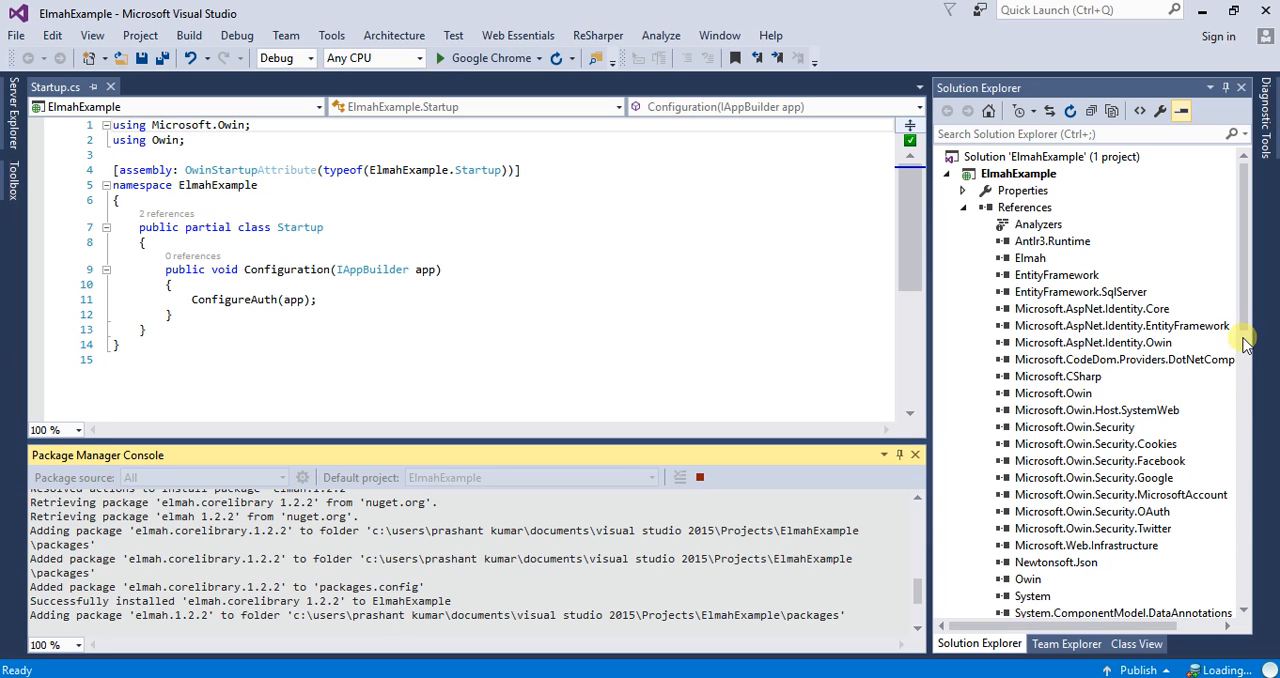
pyautogui.moveTo(1245, 398)
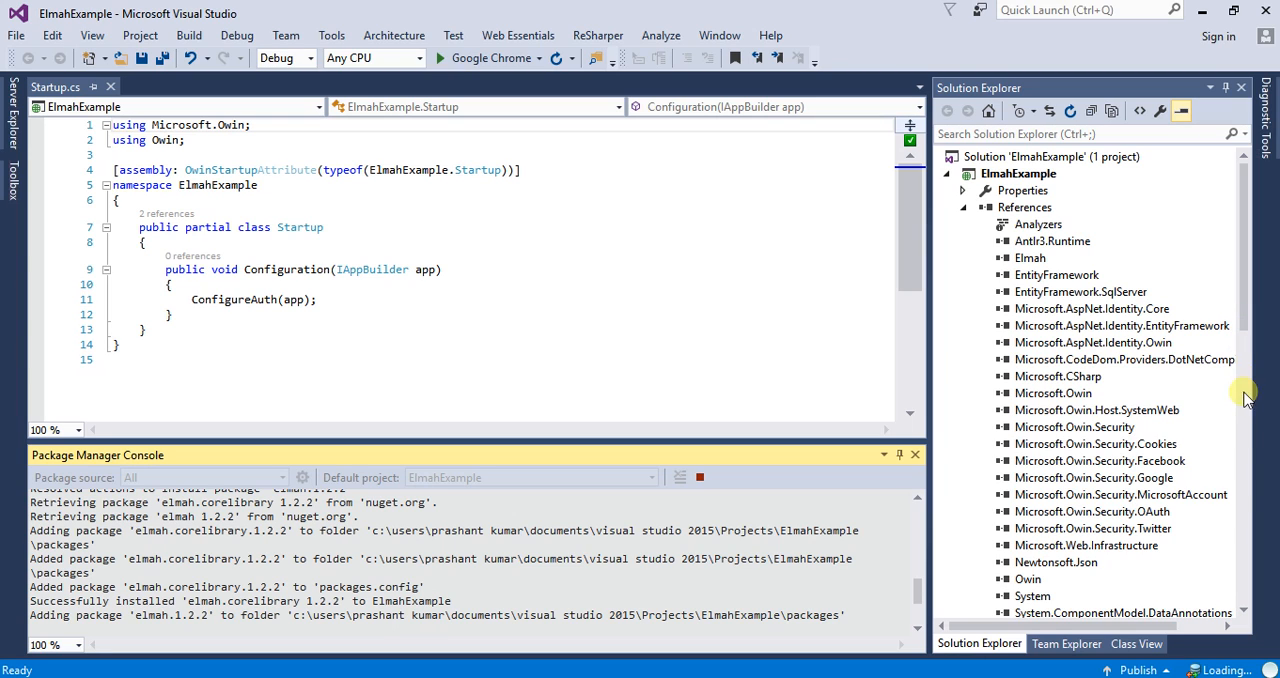
pyautogui.moveTo(1258, 432)
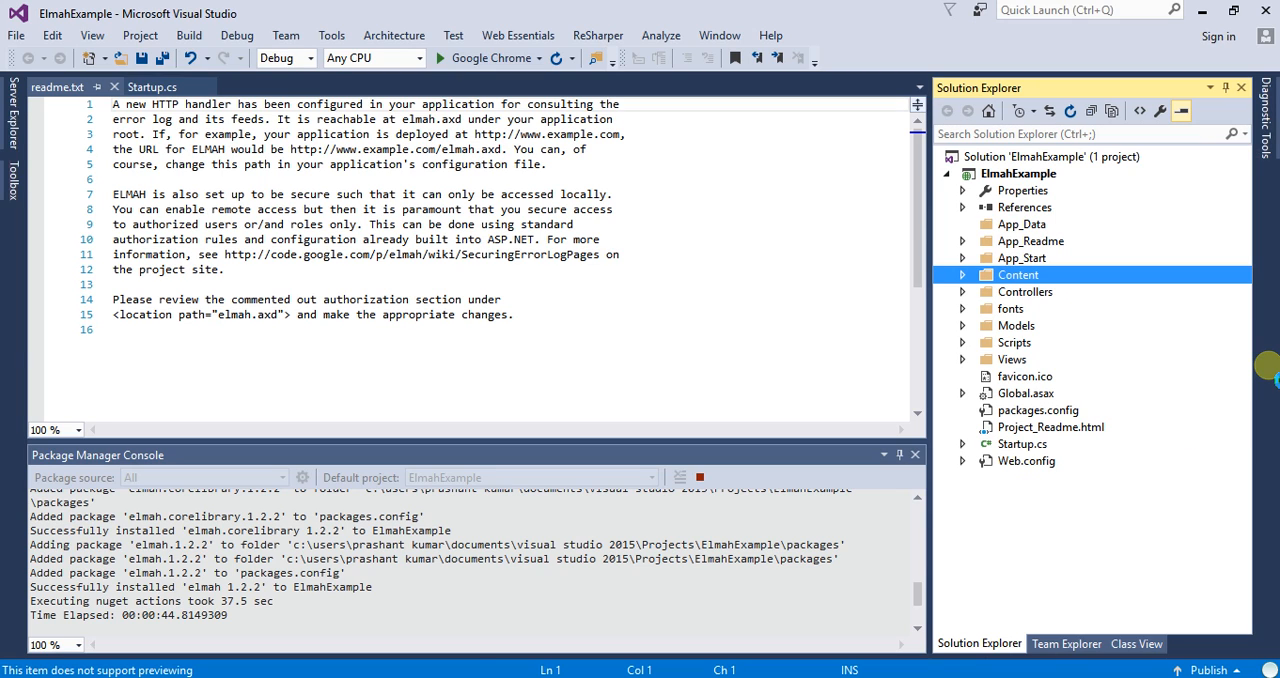
pyautogui.moveTo(1100, 318)
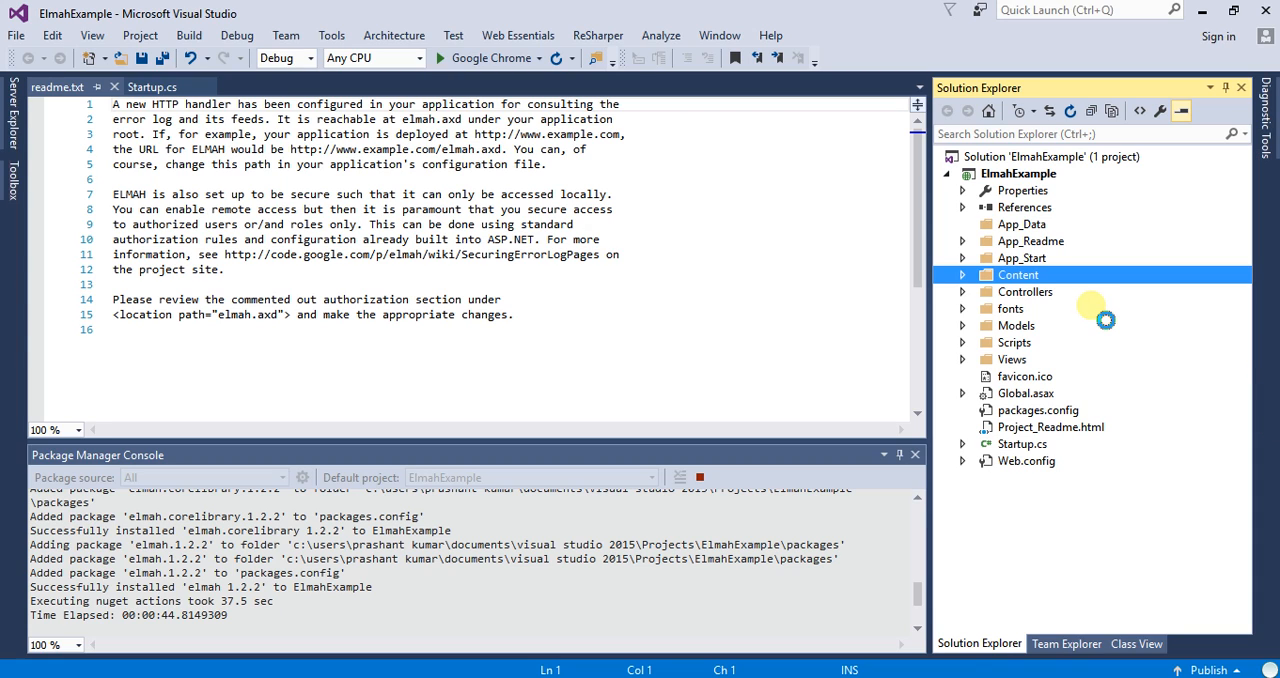
pyautogui.moveTo(1210, 450)
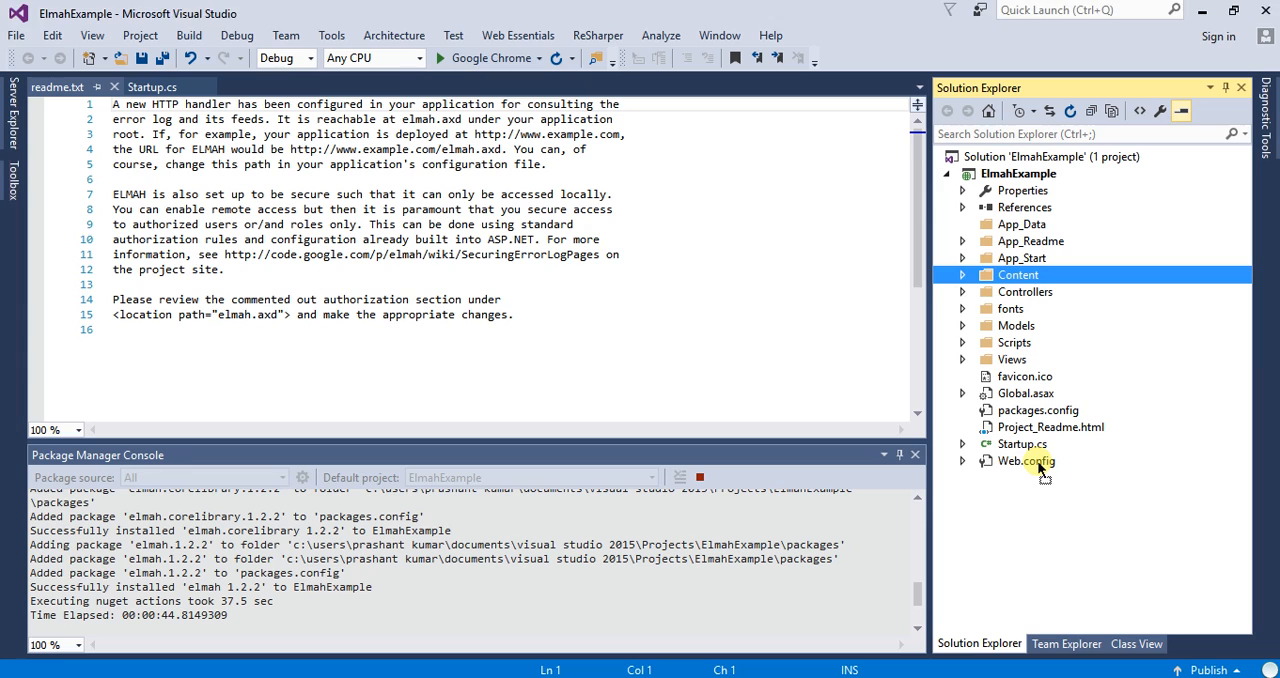
# - Open ElmahExample's Web.config from Solution Explorer after the ELMAH readme
pyautogui.click(980, 325)
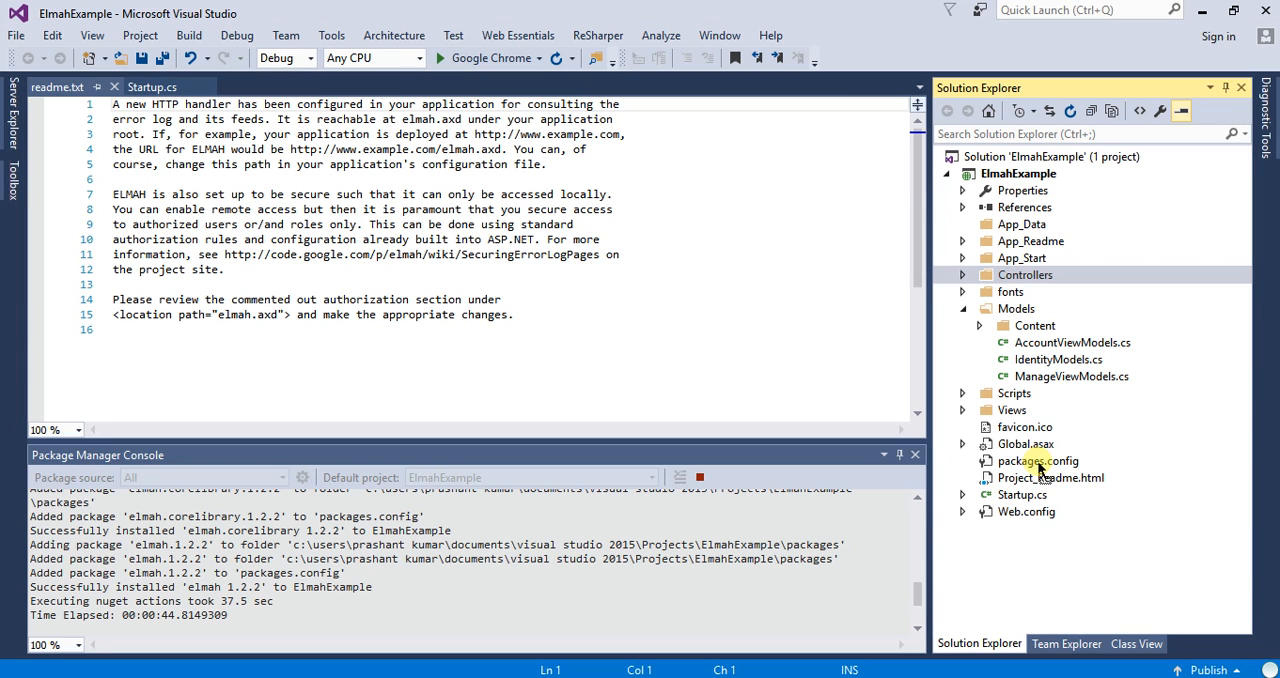
pyautogui.click(1012, 410)
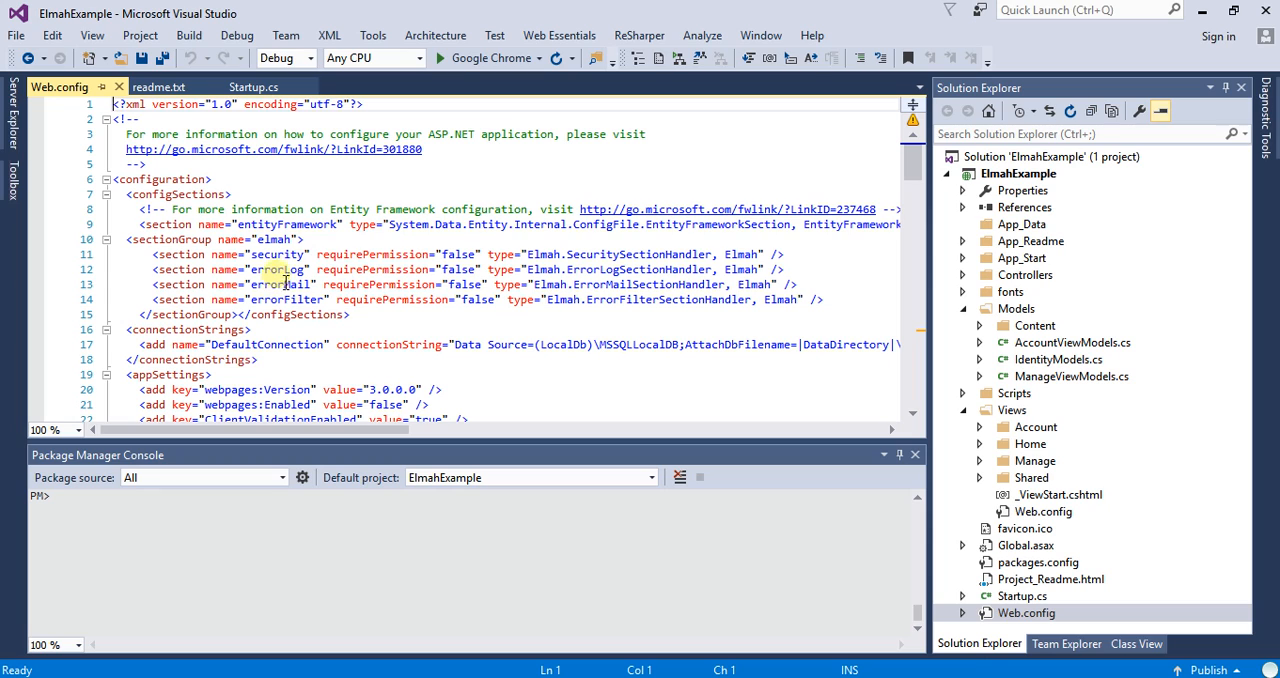
# - Highlight the elmah section names, including errorFilter, and expand the Controllers folder
pyautogui.doubleClick(277, 254)
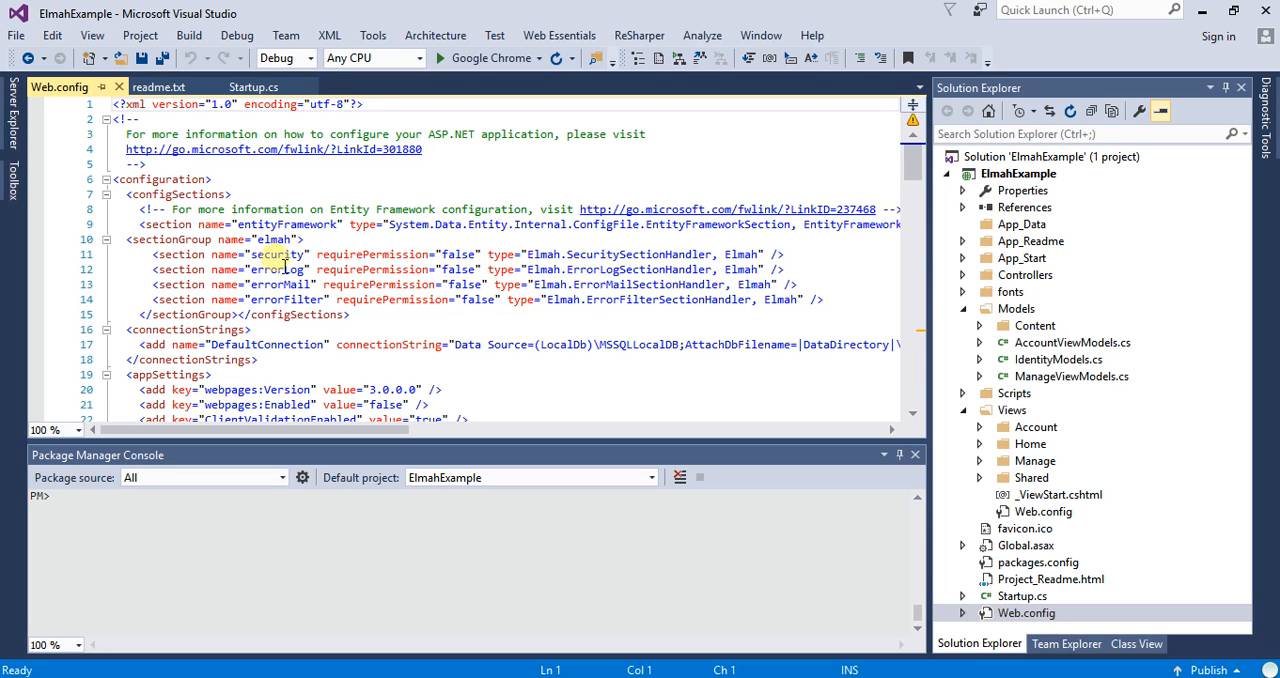
pyautogui.doubleClick(278, 269)
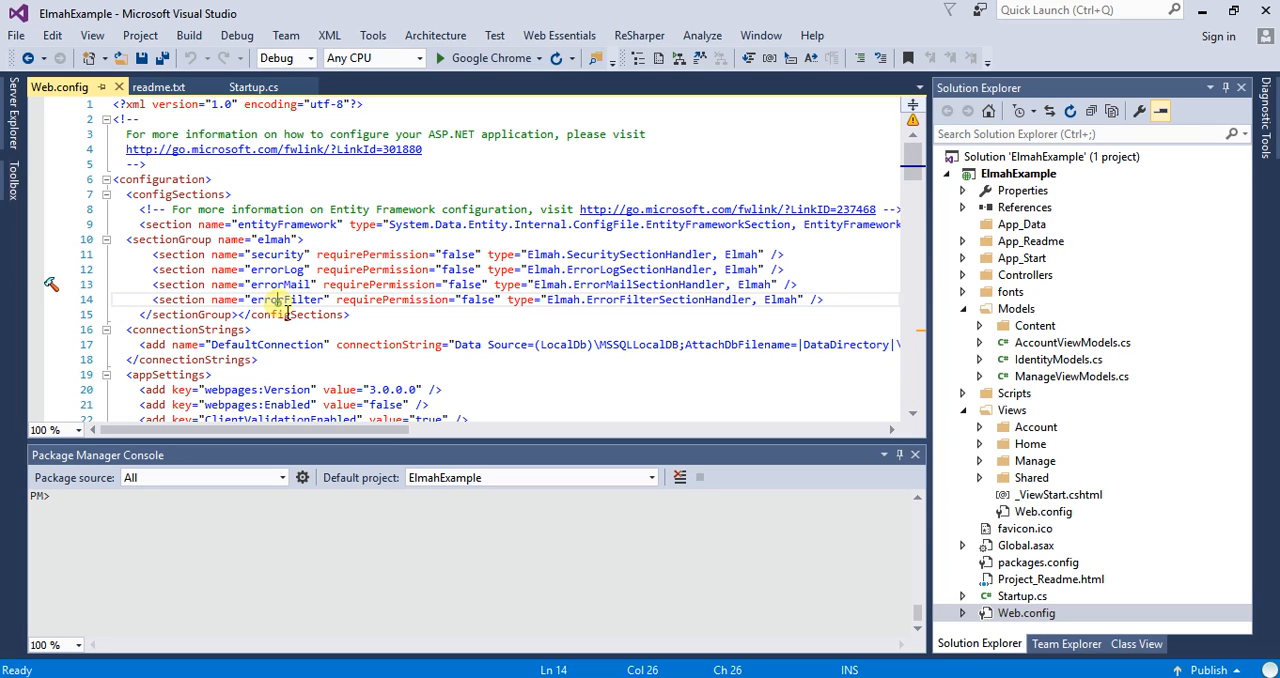
pyautogui.doubleClick(288, 299)
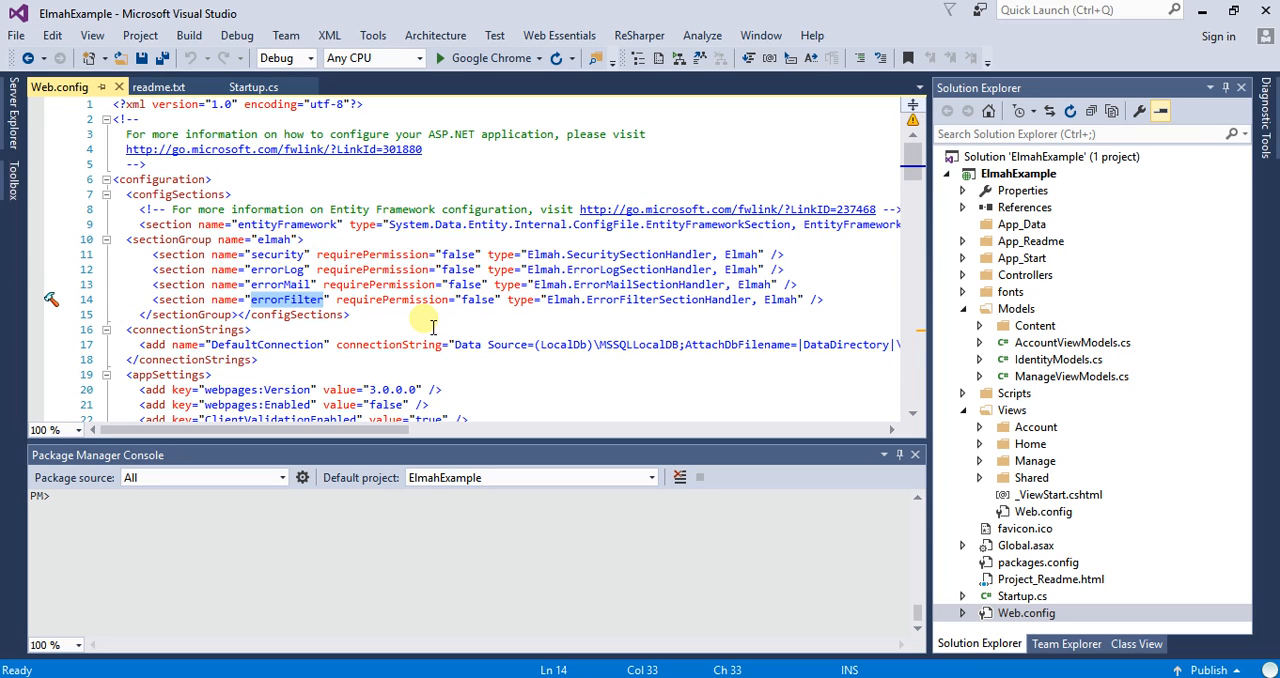
pyautogui.moveTo(497, 325)
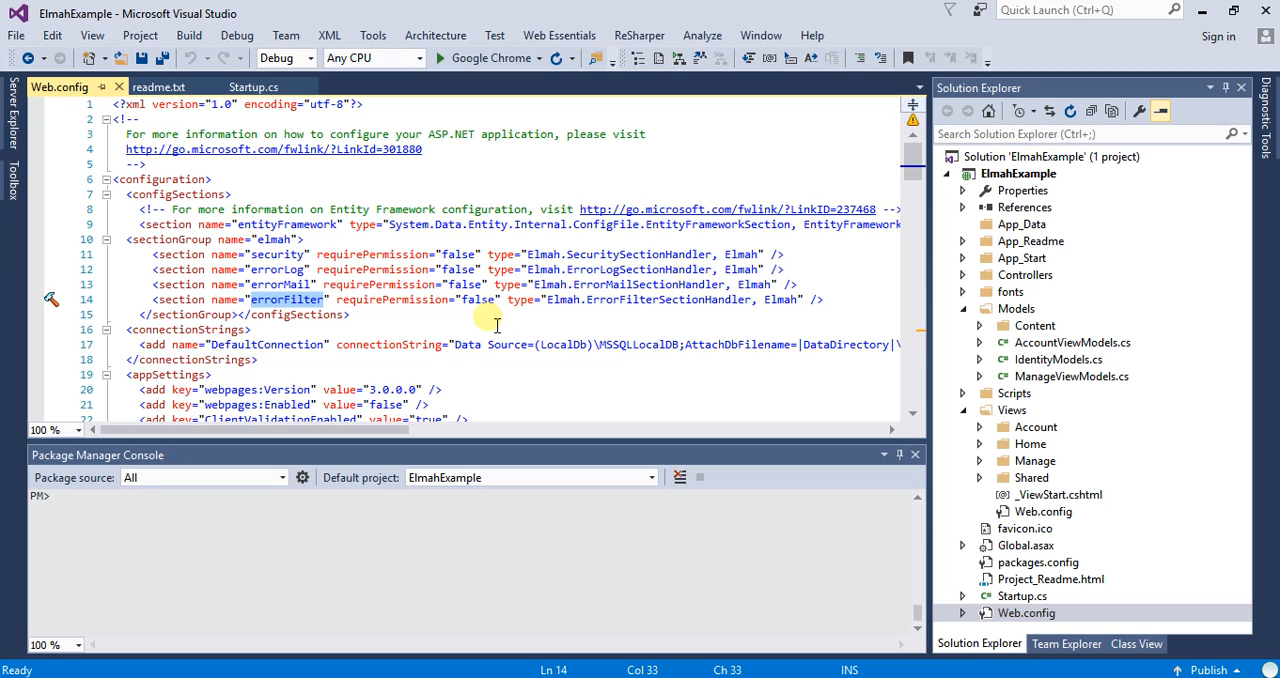
pyautogui.moveTo(1068, 359)
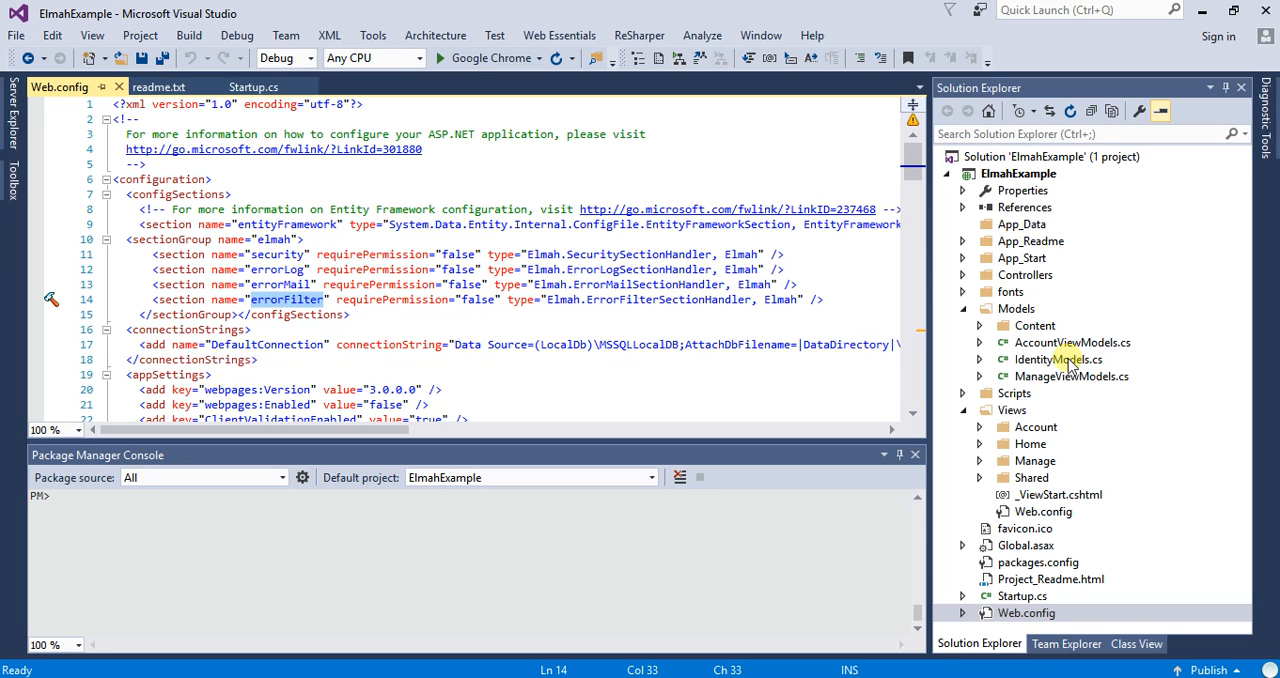
pyautogui.moveTo(983, 365)
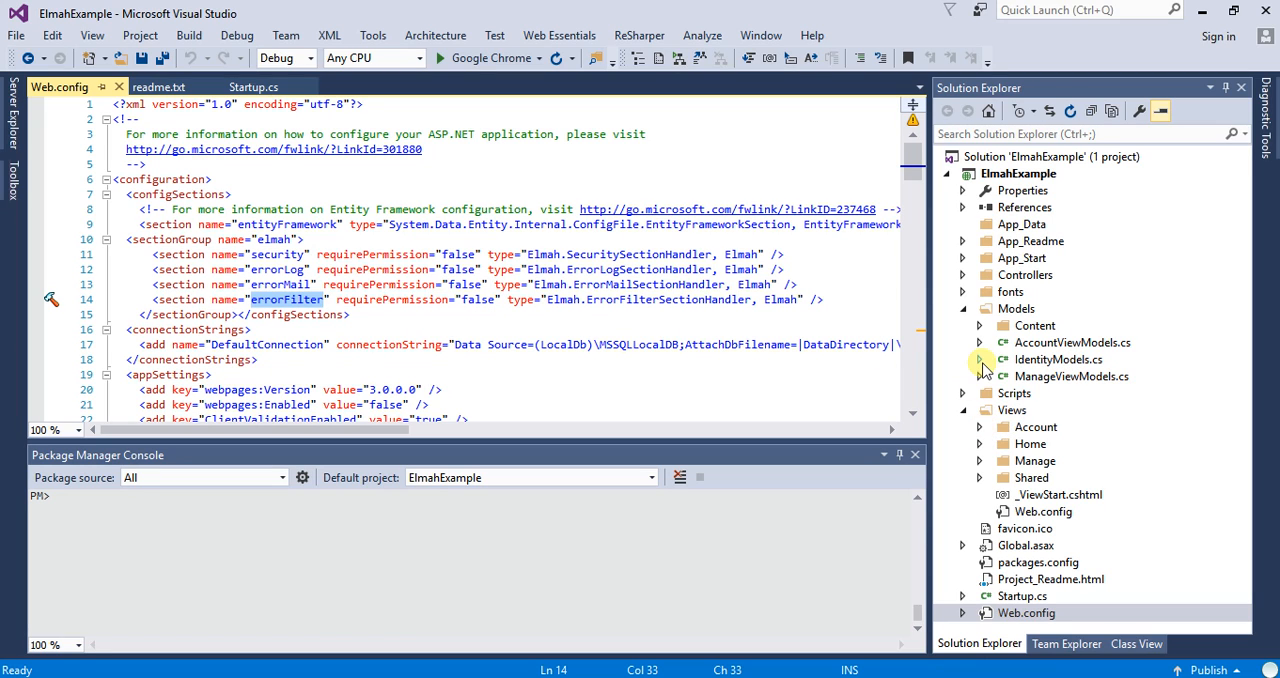
pyautogui.click(962, 274)
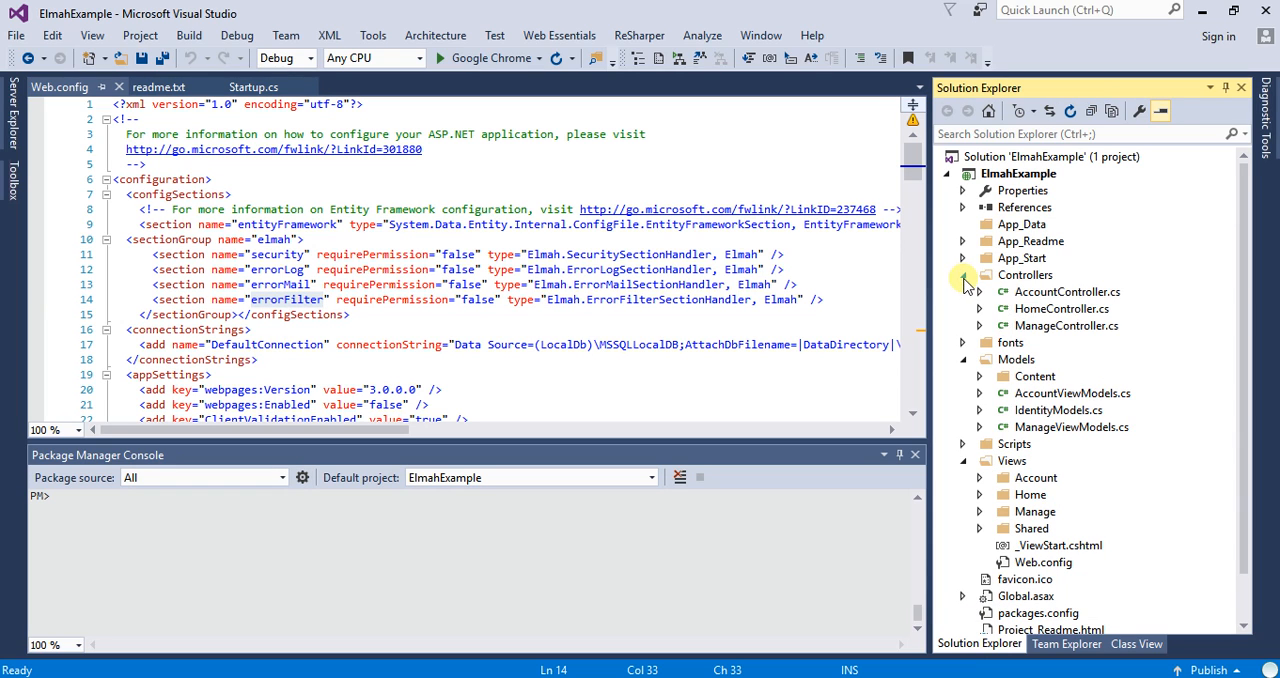
# - Write a public ActionResult TestElmah() method returning View() in HomeController.cs
pyautogui.doubleClick(1061, 308)
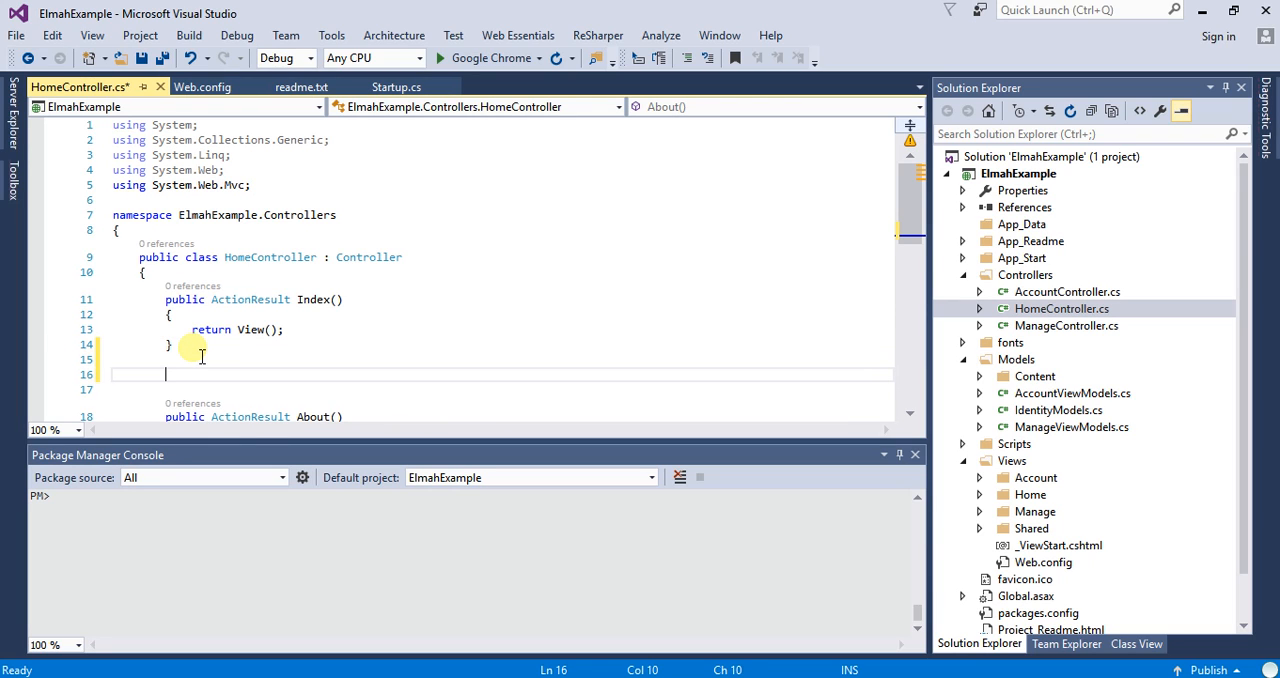
pyautogui.write('pu')
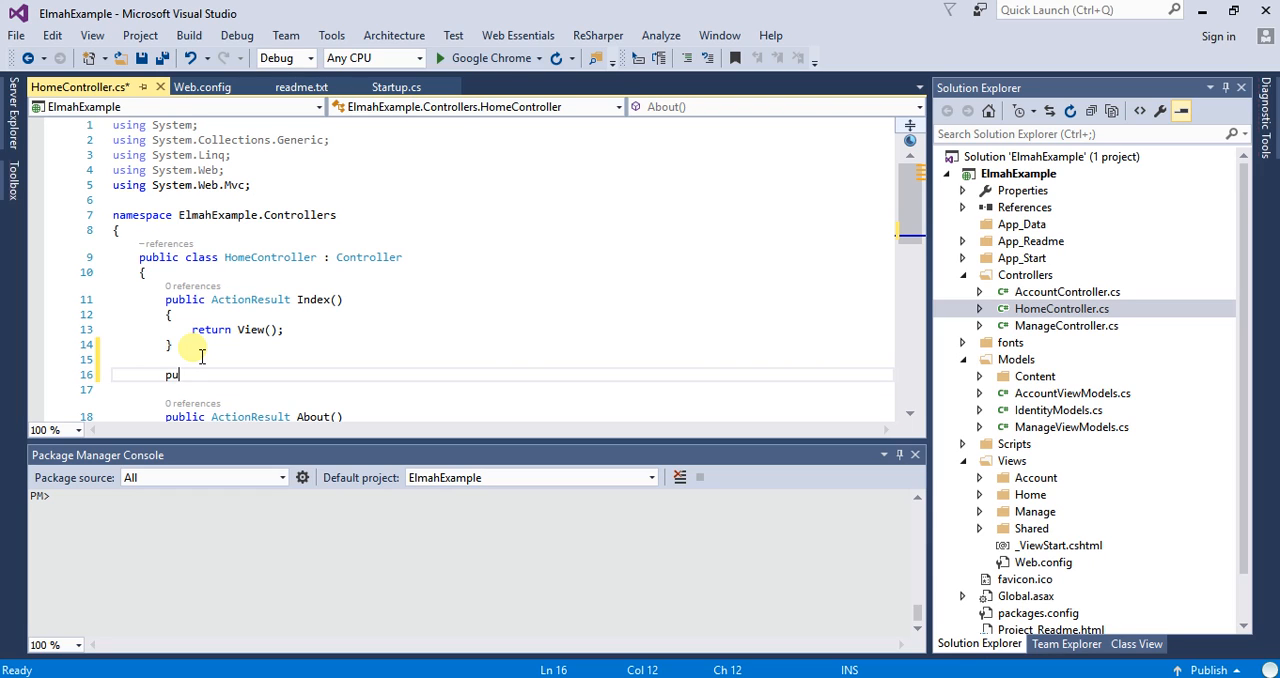
pyautogui.write('ybli')
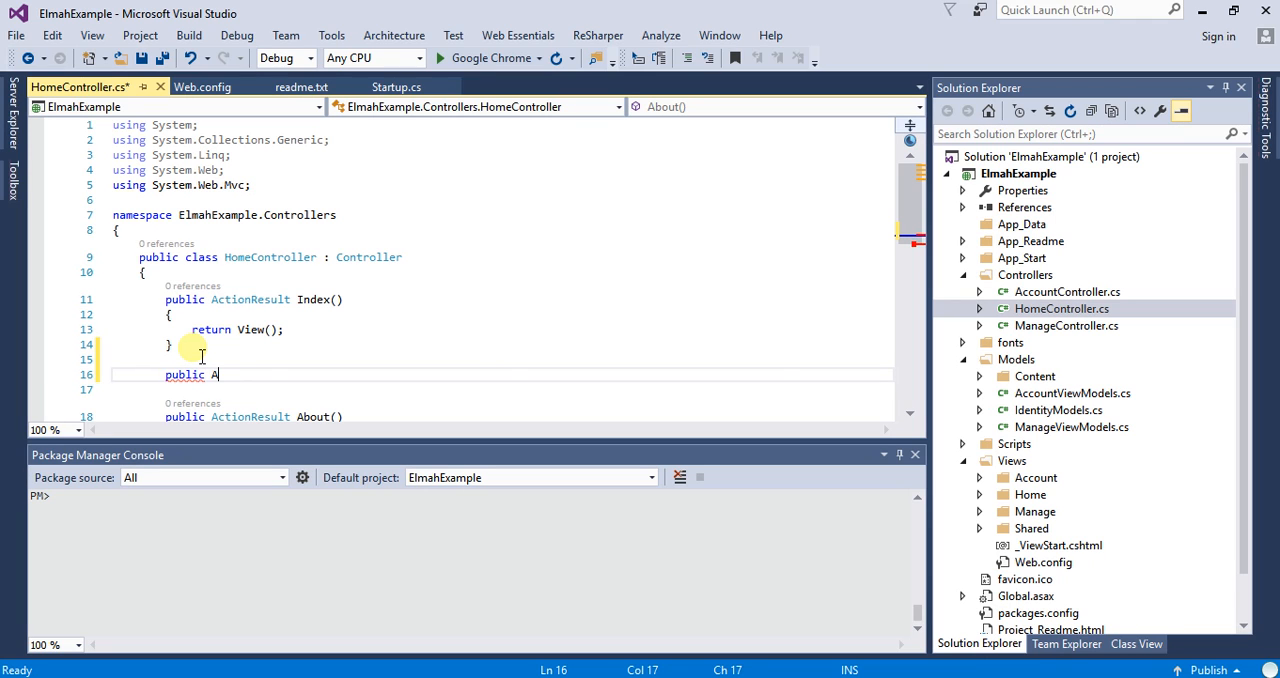
pyautogui.write('ction')
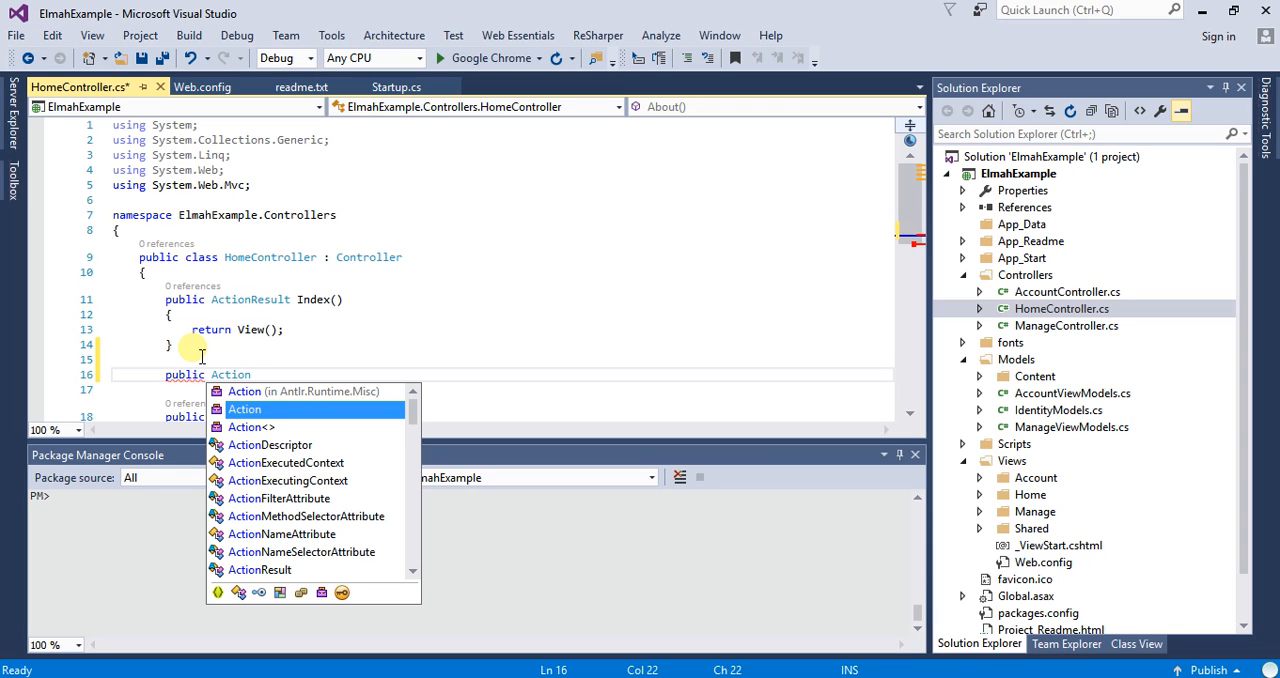
pyautogui.write('Result')
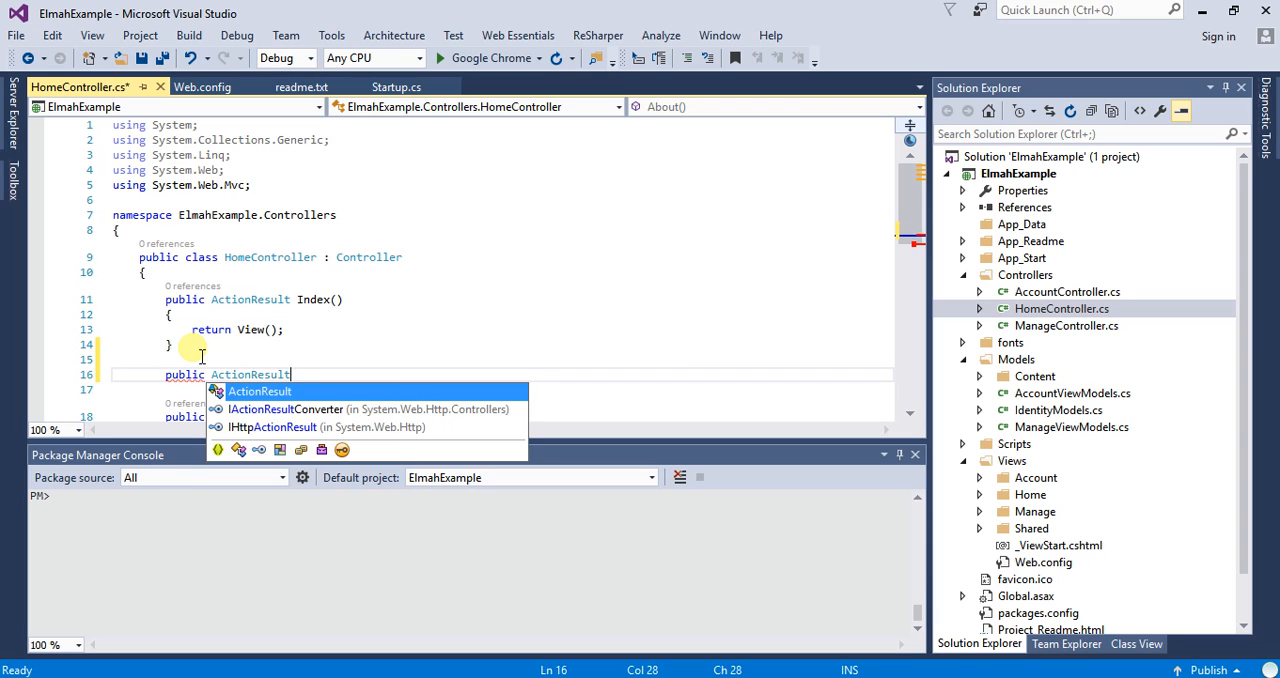
pyautogui.write('Test')
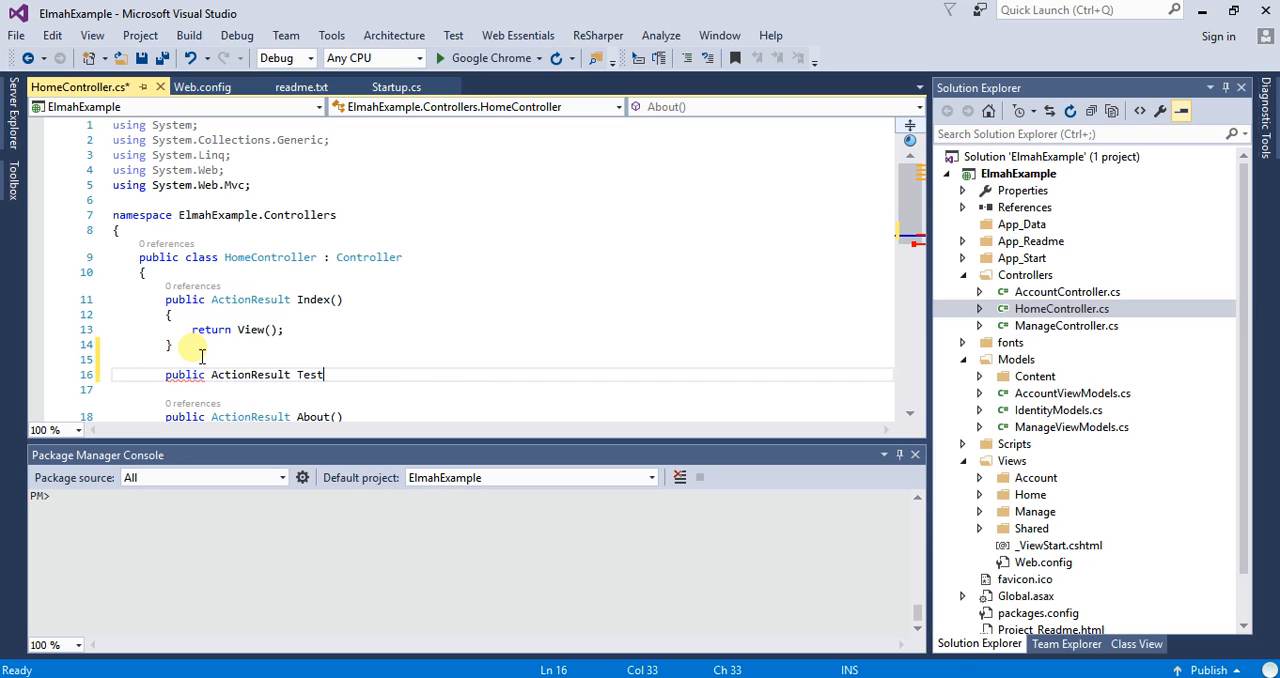
pyautogui.write('Elmah()')
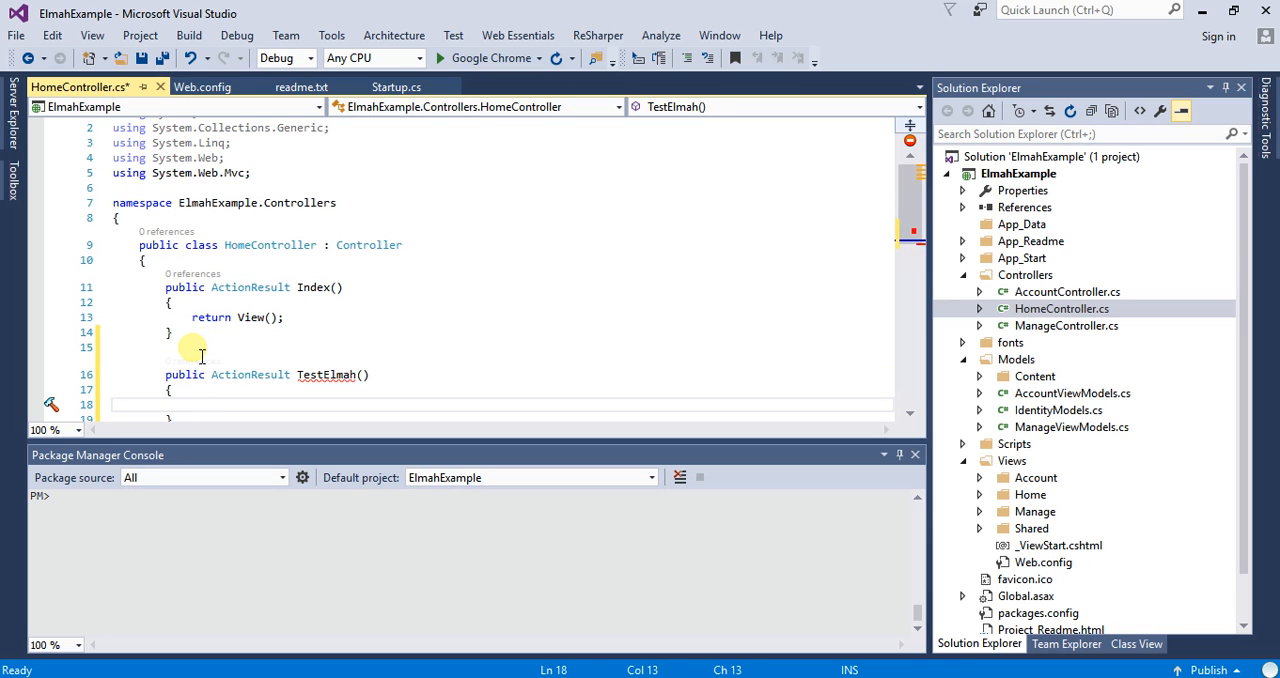
pyautogui.write('return')
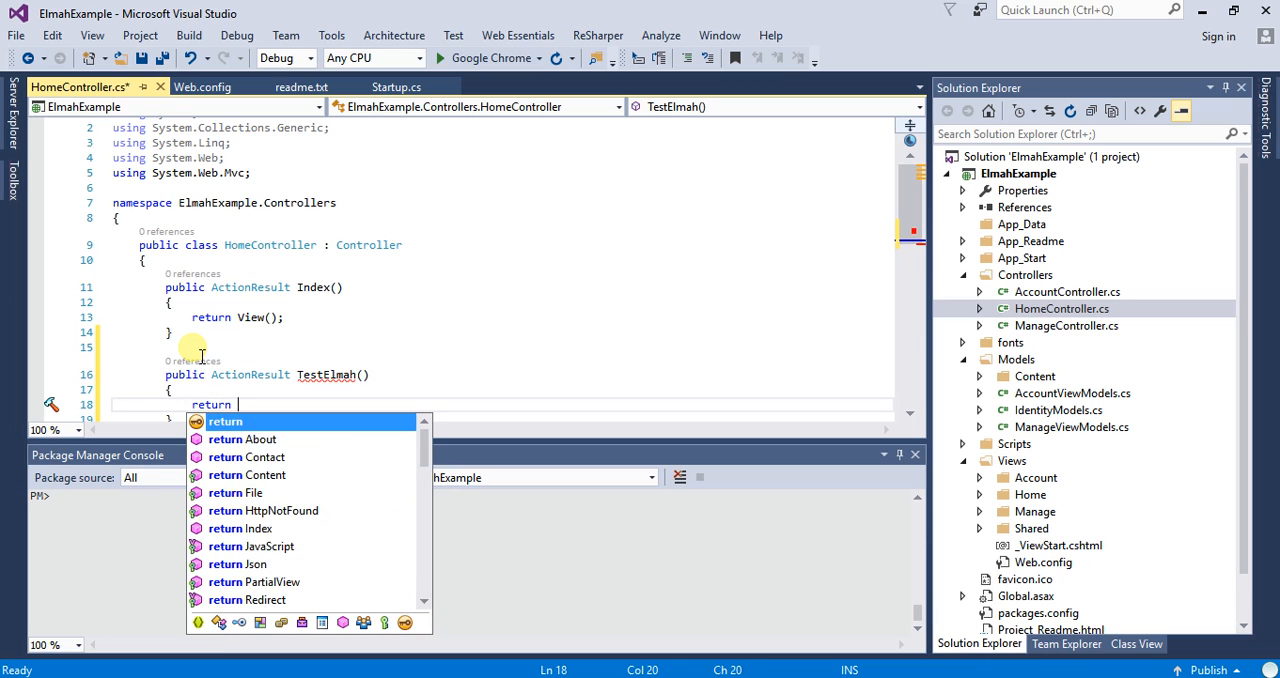
pyautogui.write('View()')
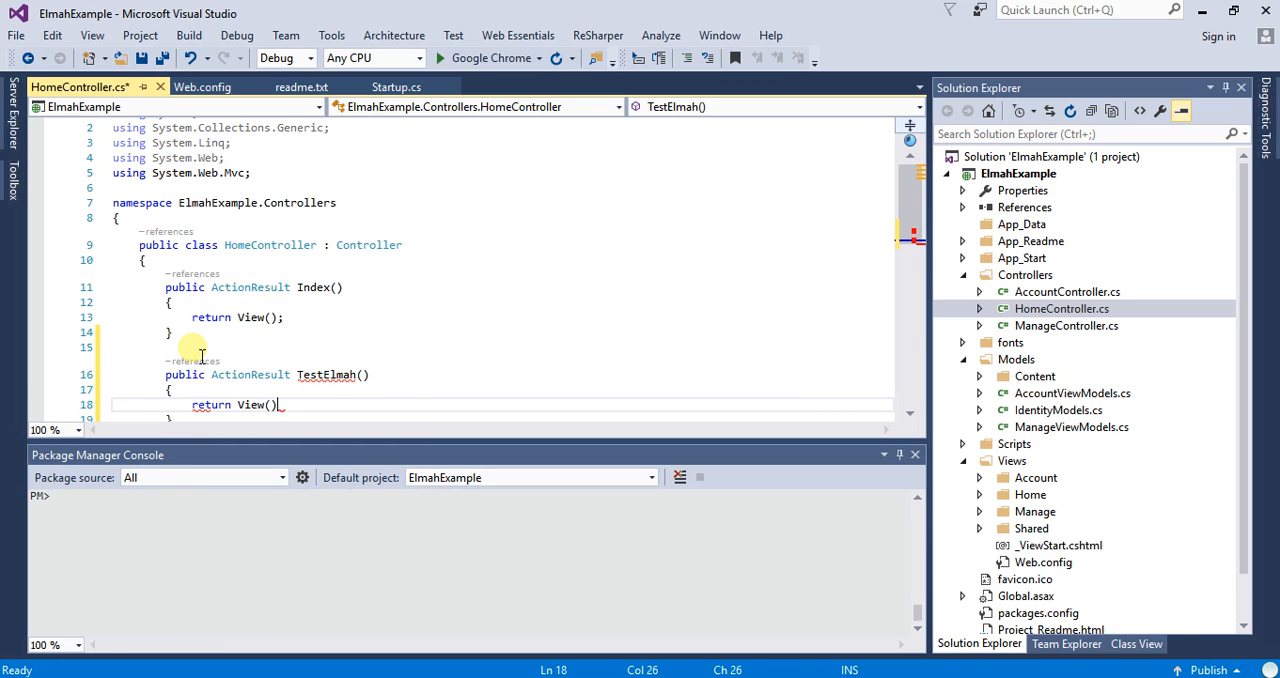
pyautogui.write(';')
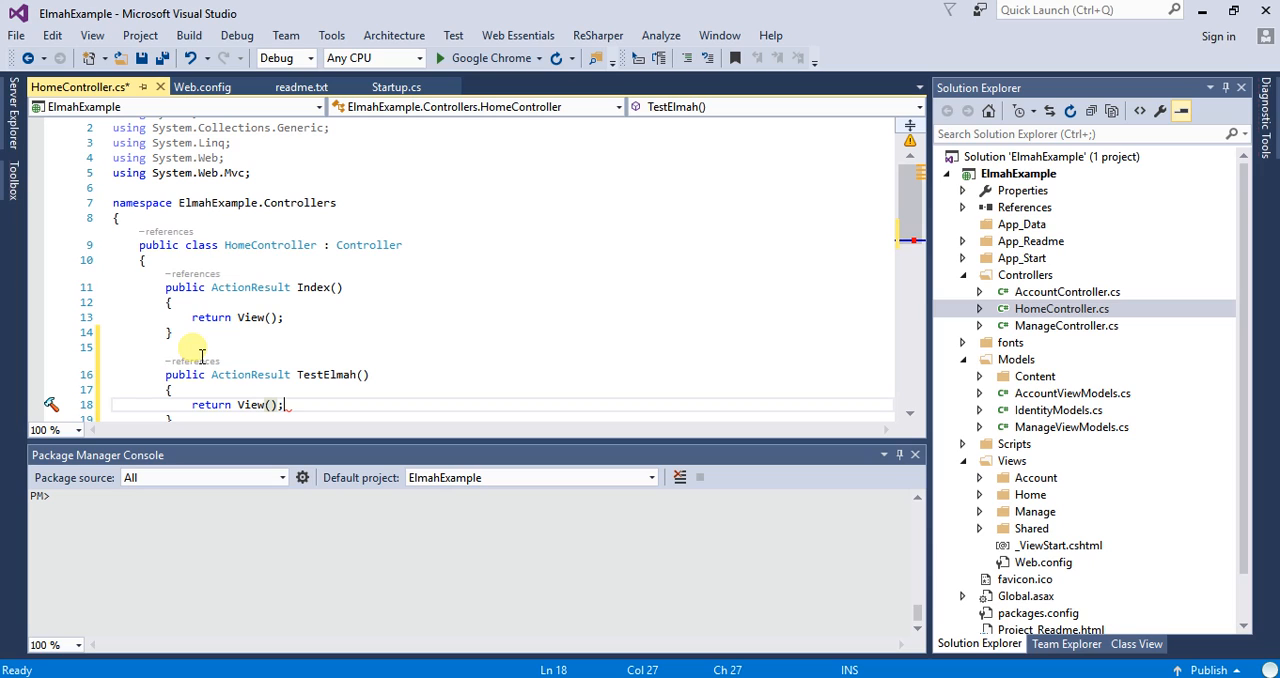
pyautogui.moveTo(415, 325)
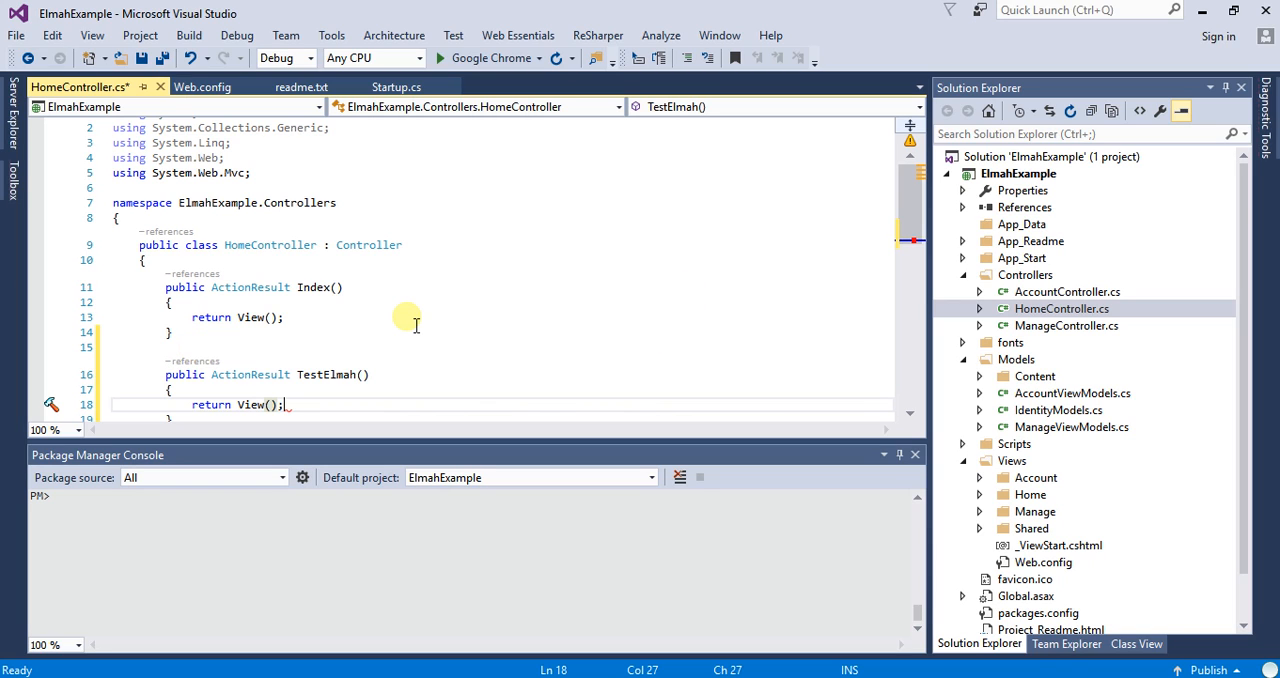
pyautogui.moveTo(527, 431)
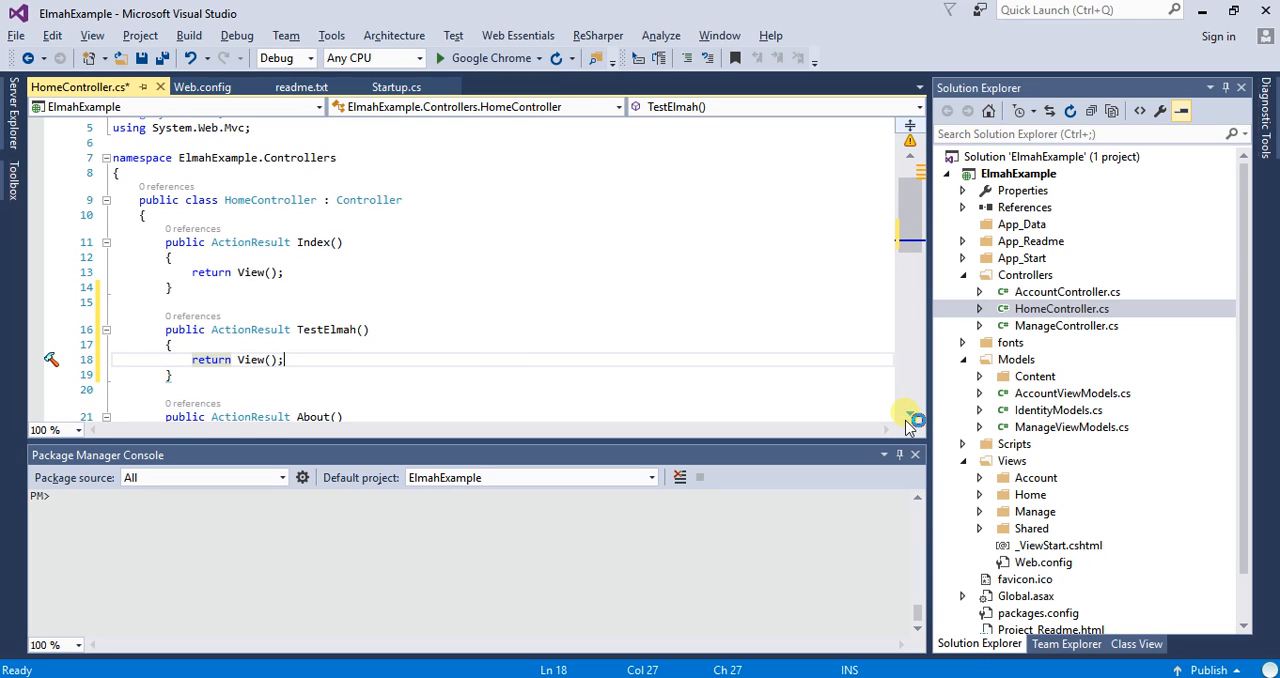
pyautogui.moveTo(511, 366)
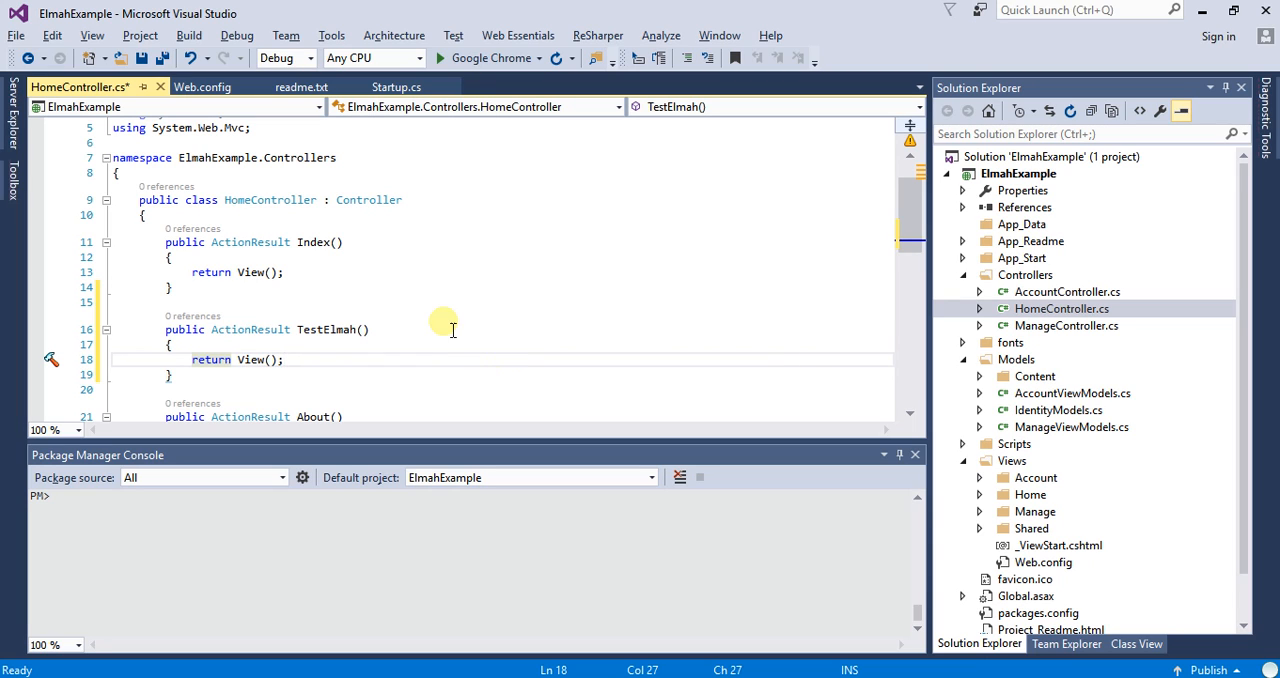
pyautogui.moveTo(340, 355)
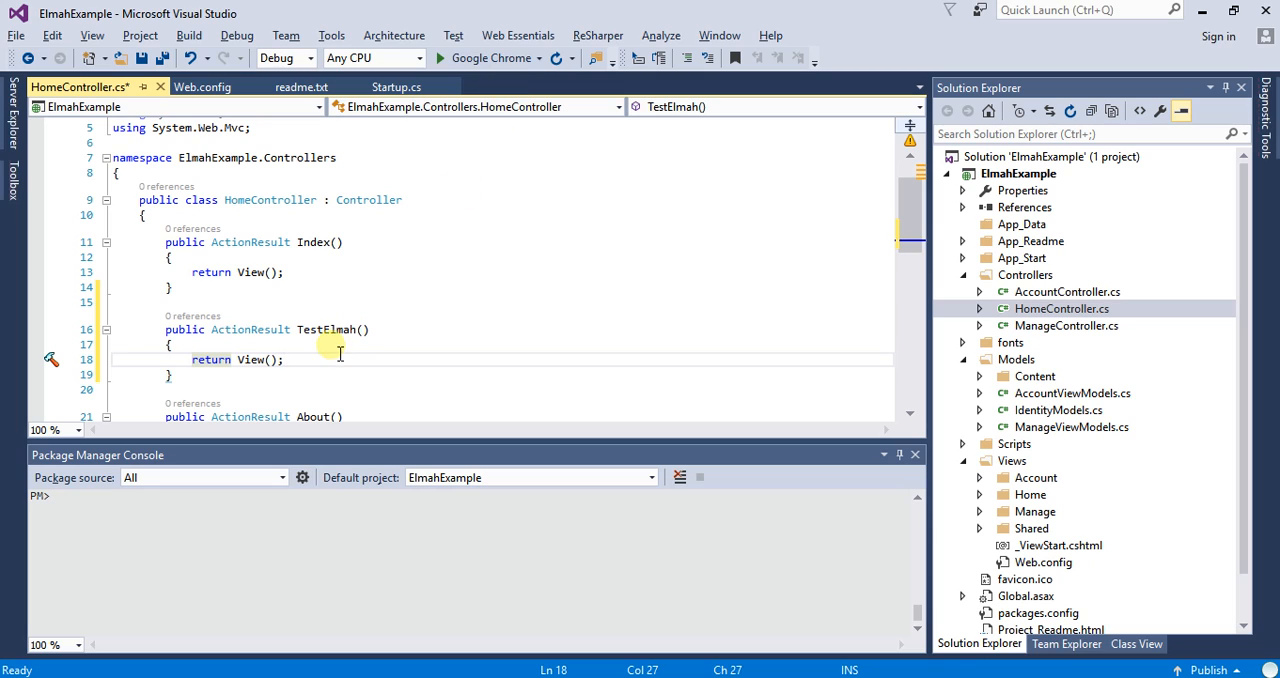
pyautogui.doubleClick(324, 329)
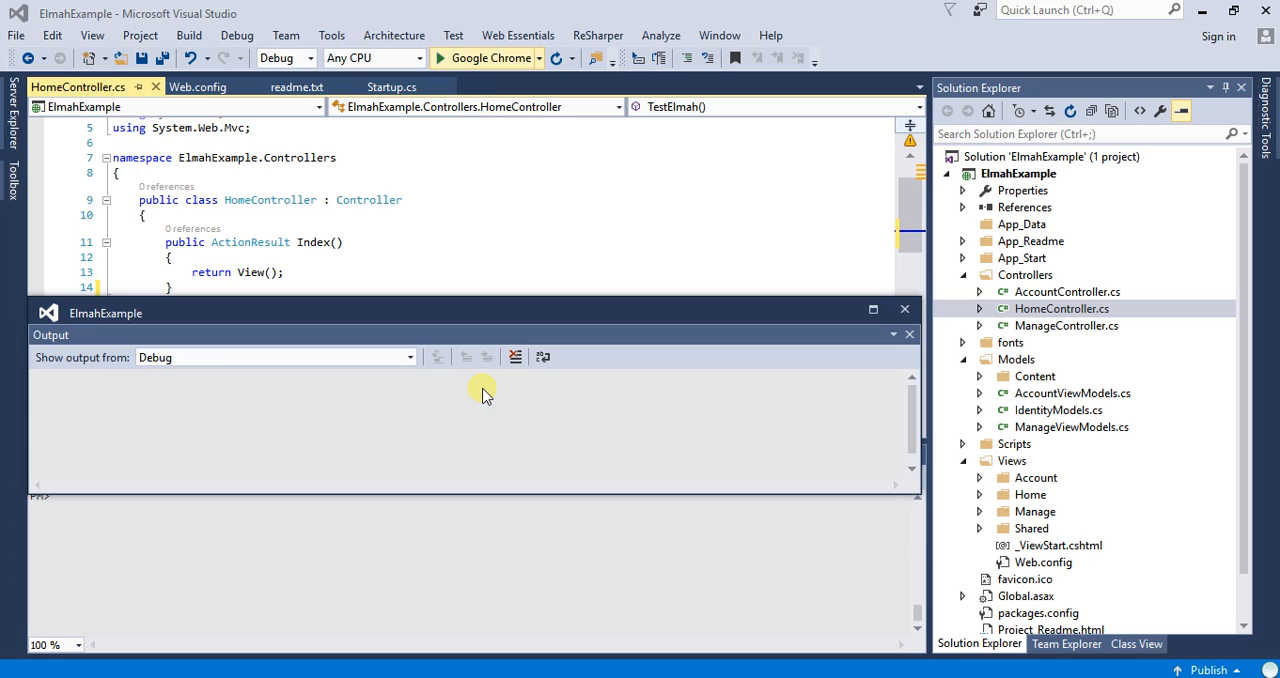
pyautogui.moveTo(660, 338)
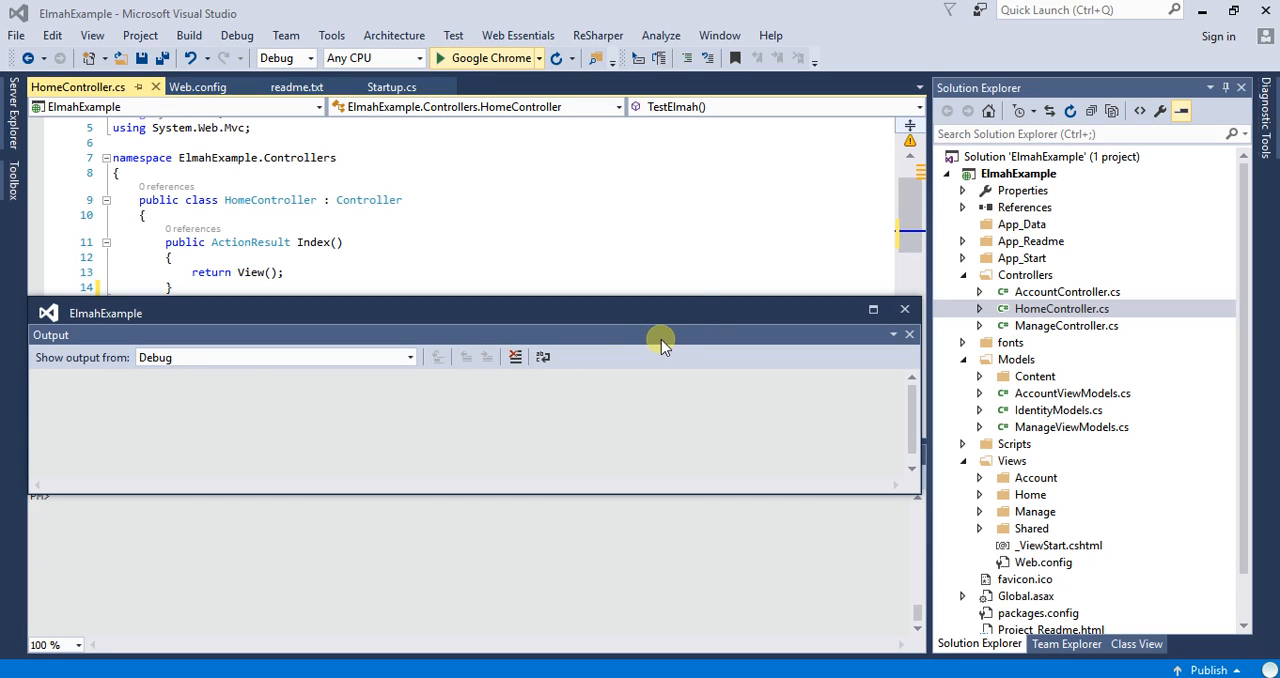
pyautogui.moveTo(752, 471)
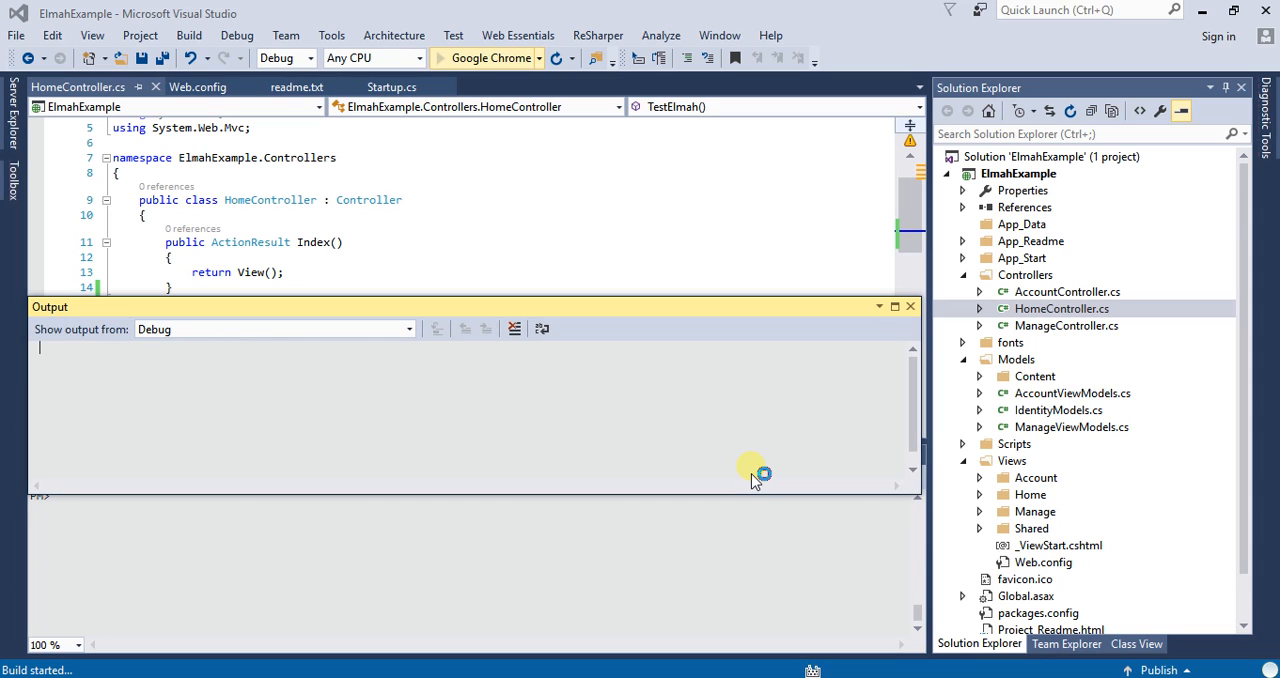
pyautogui.moveTo(642, 483)
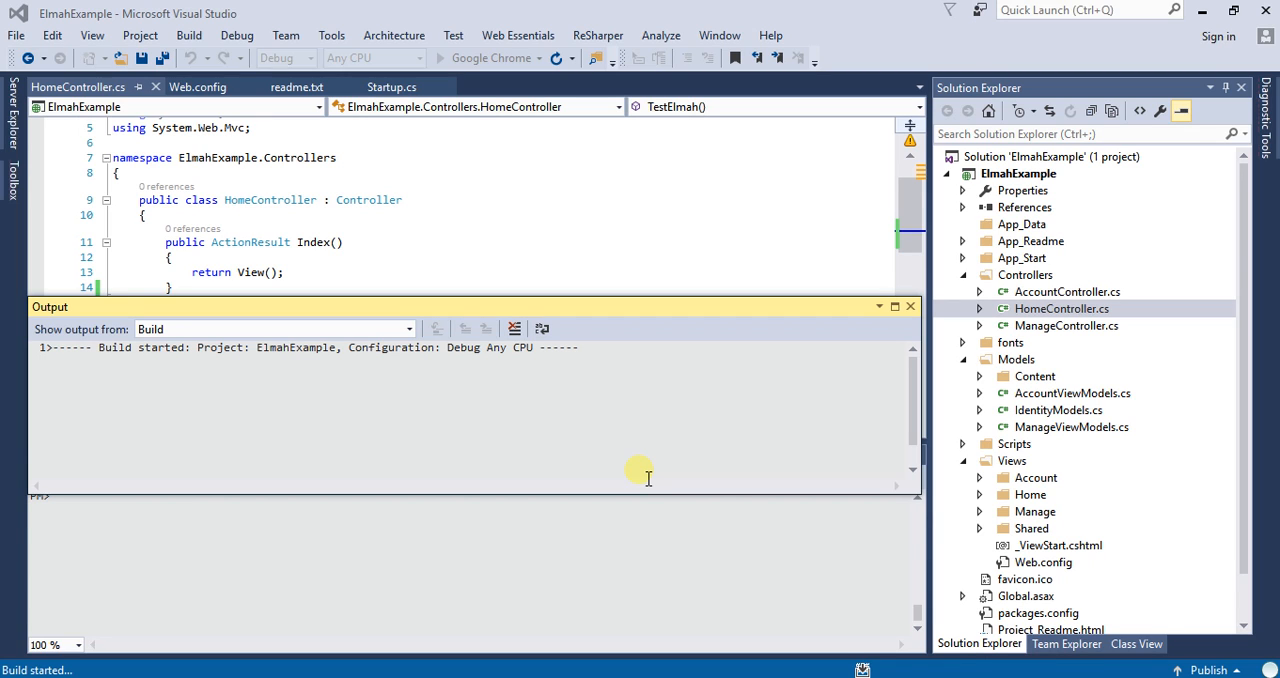
pyautogui.moveTo(557, 618)
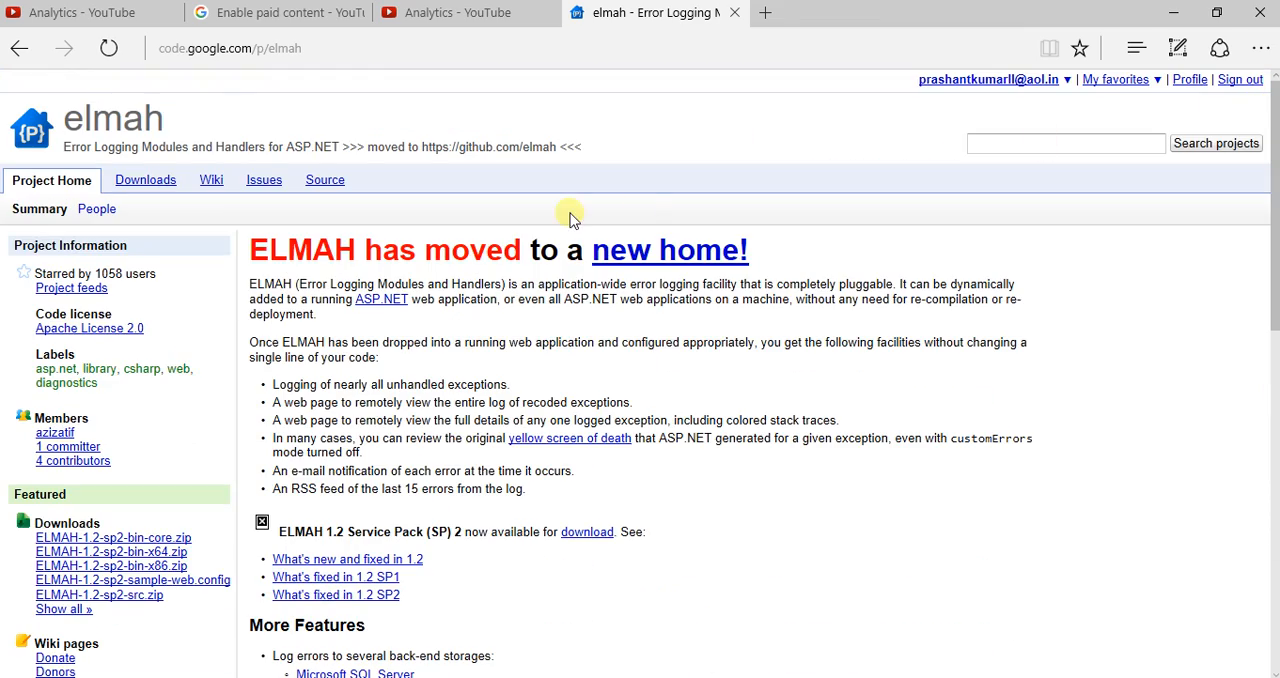
pyautogui.moveTo(270, 75)
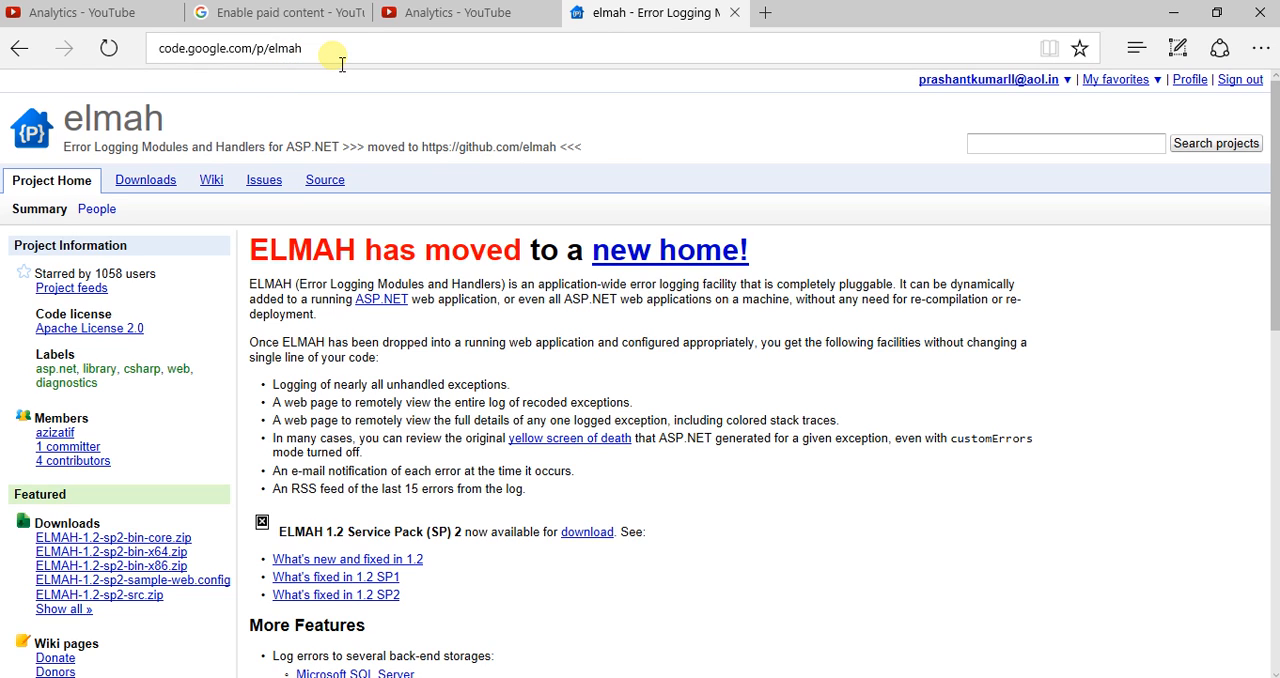
pyautogui.moveTo(646, 255)
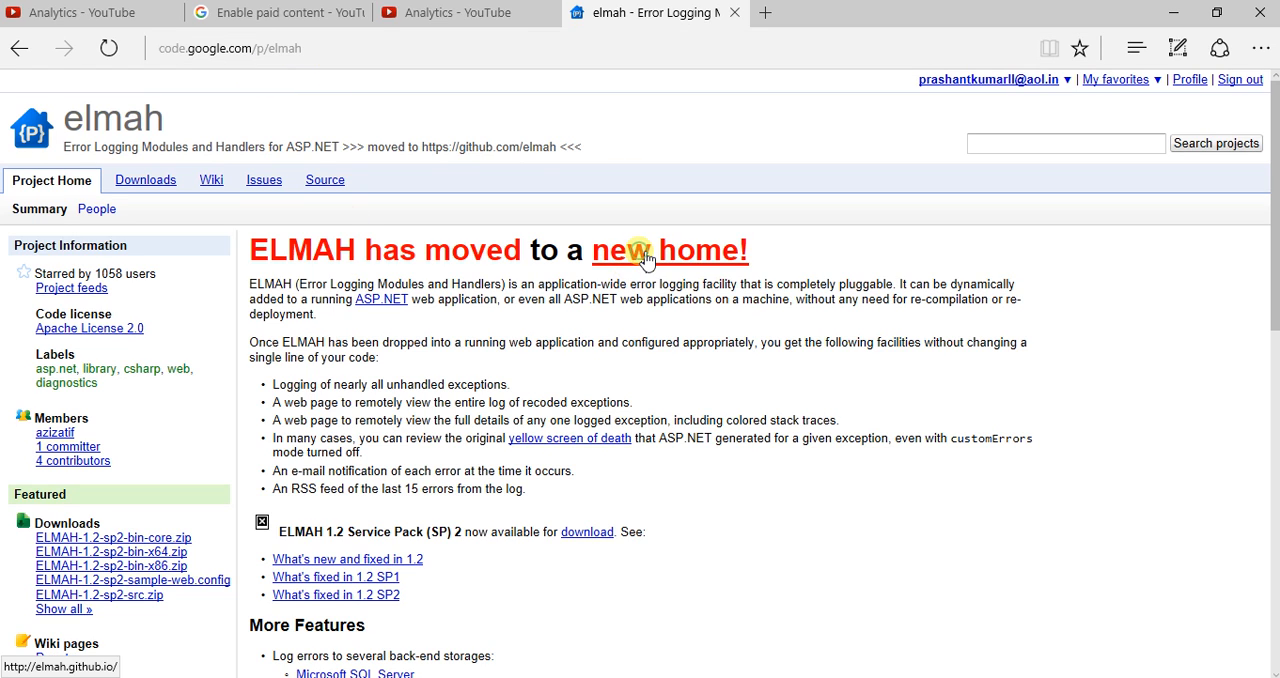
# - Follow the 'new home!' link from Google Code to elmah.github.io
pyautogui.click(669, 250)
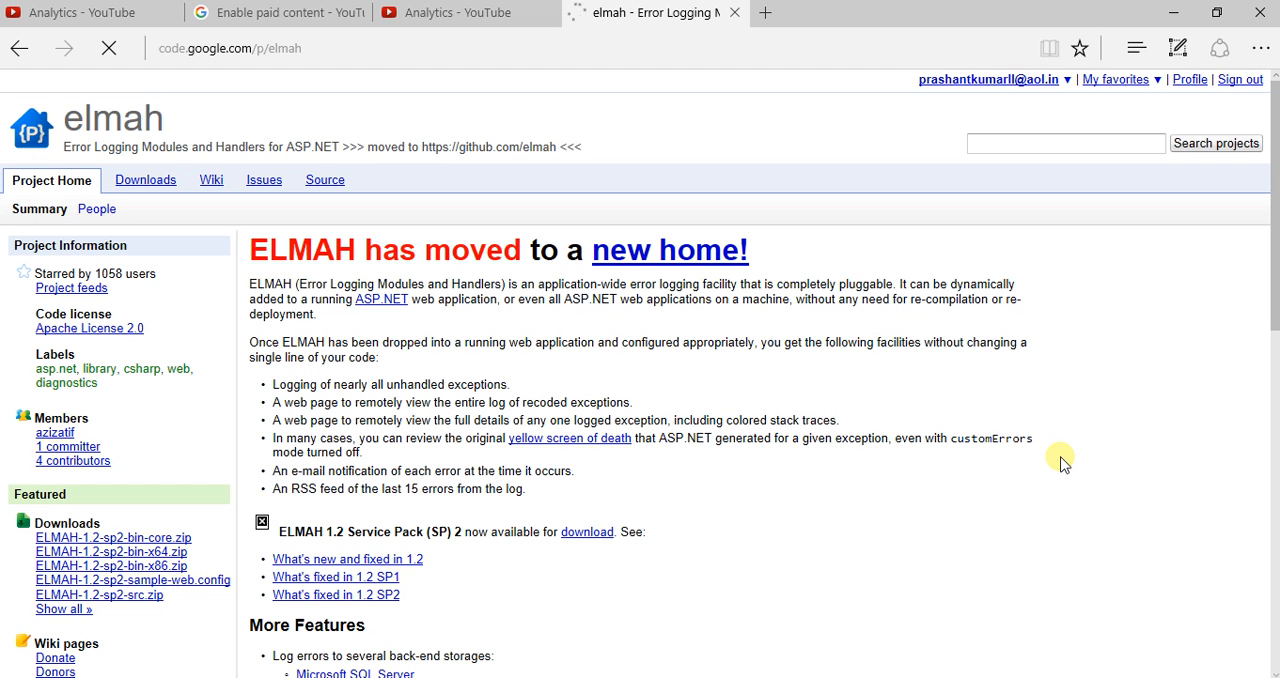
pyautogui.click(669, 249)
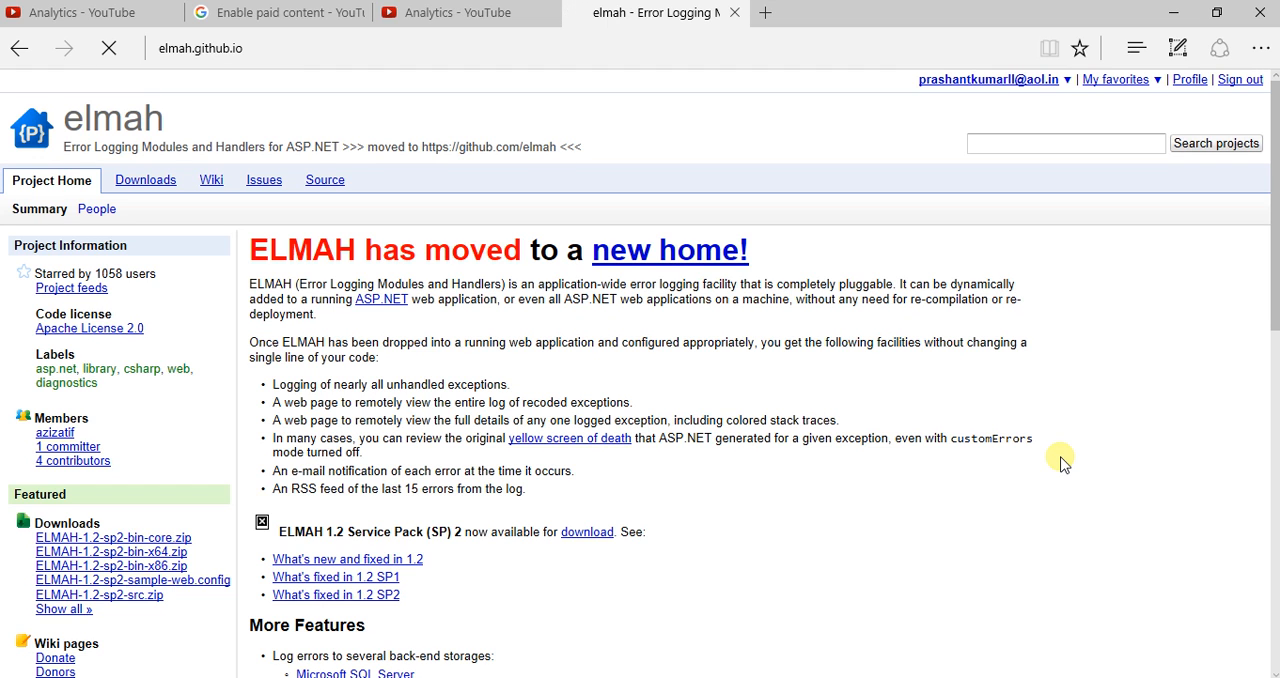
pyautogui.click(669, 250)
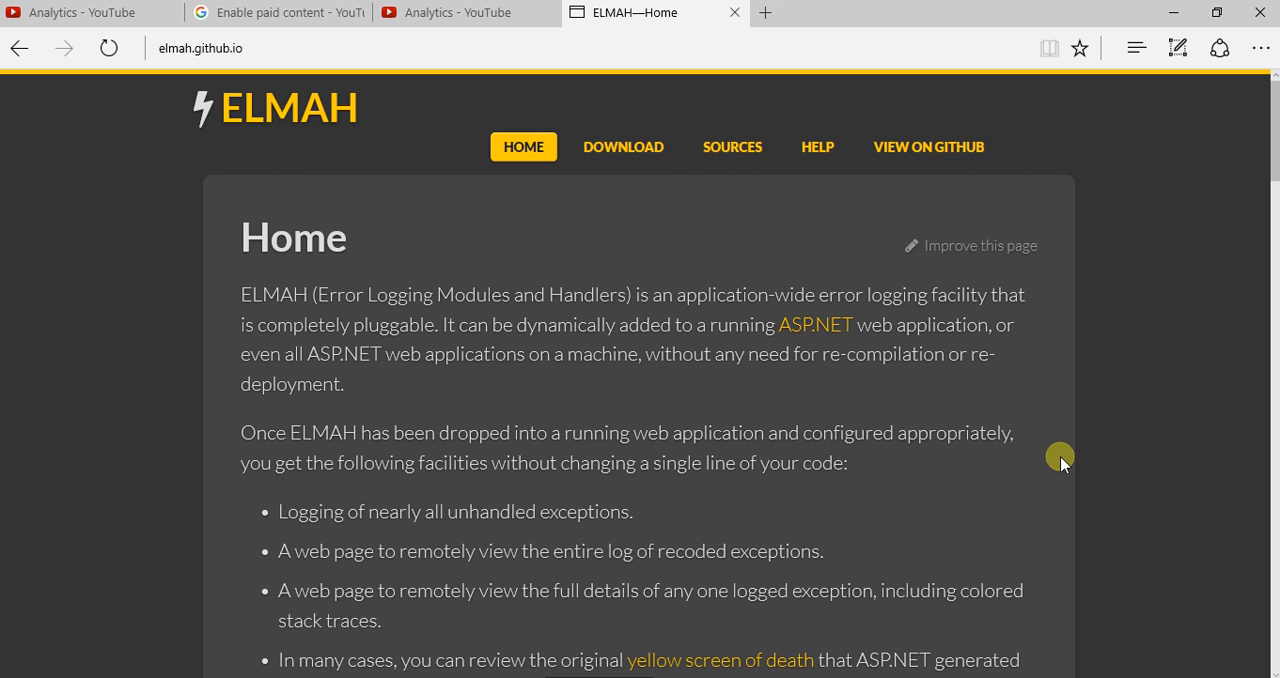
pyautogui.scroll(-3)
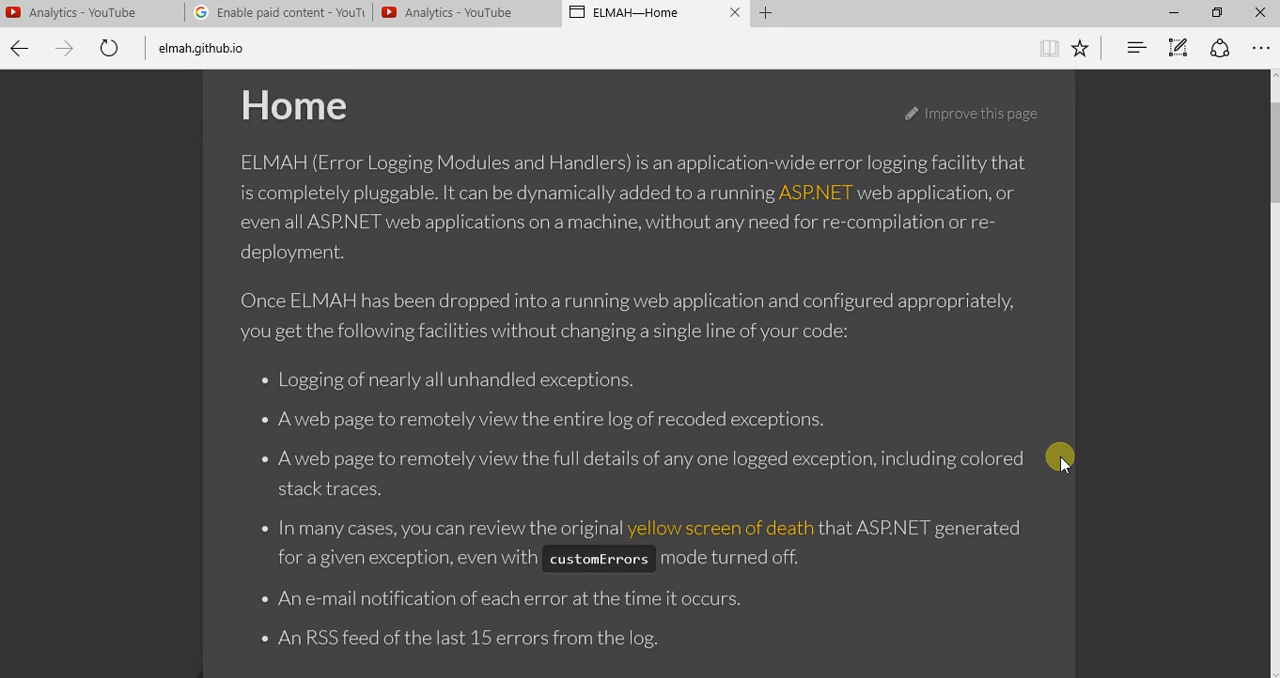
pyautogui.scroll(-3)
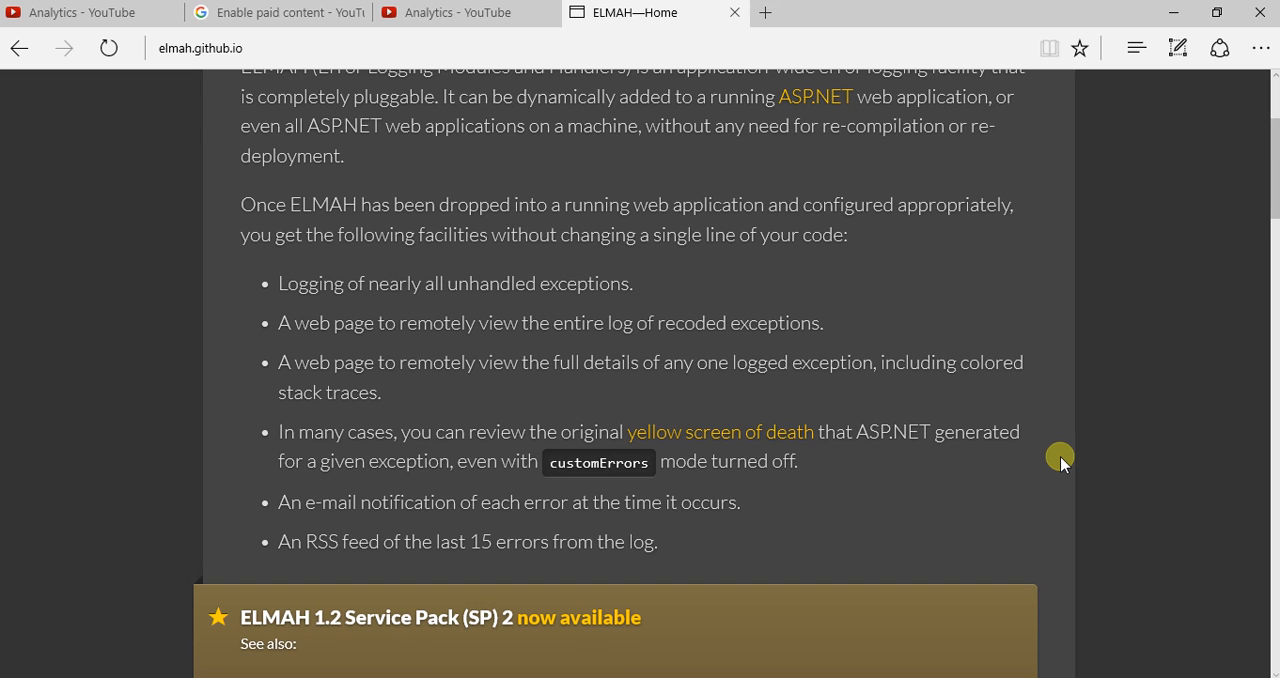
pyautogui.scroll(-3)
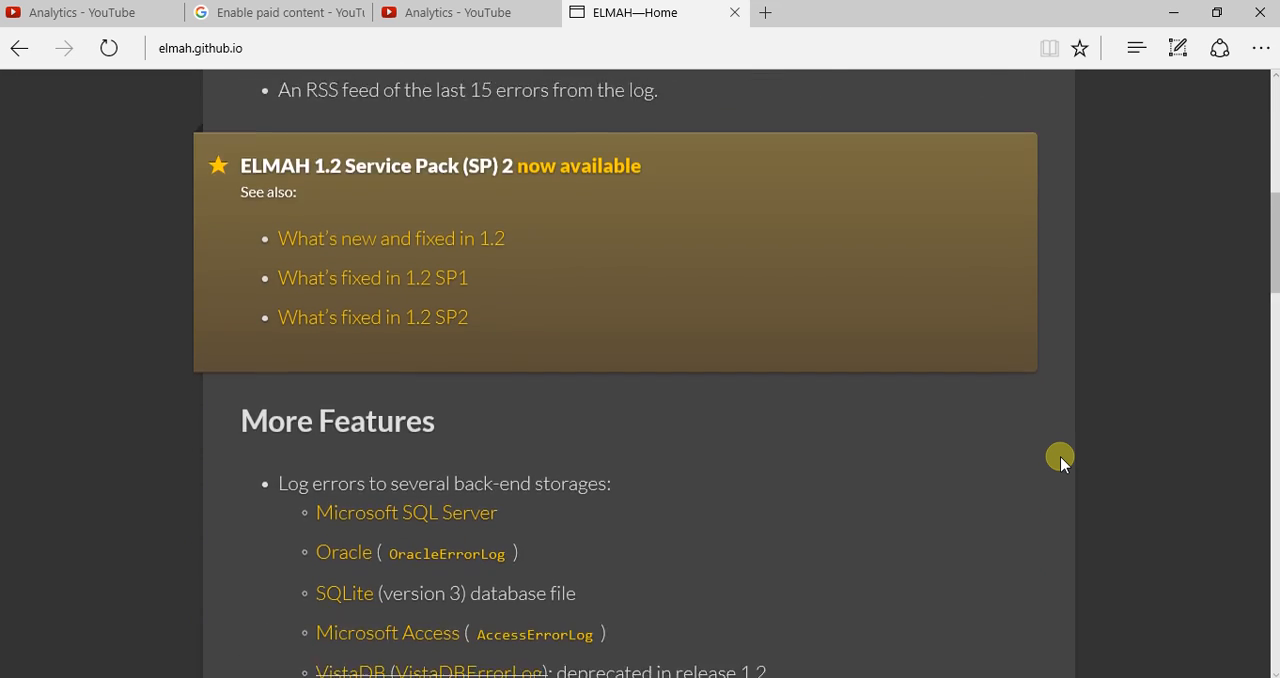
pyautogui.scroll(-3)
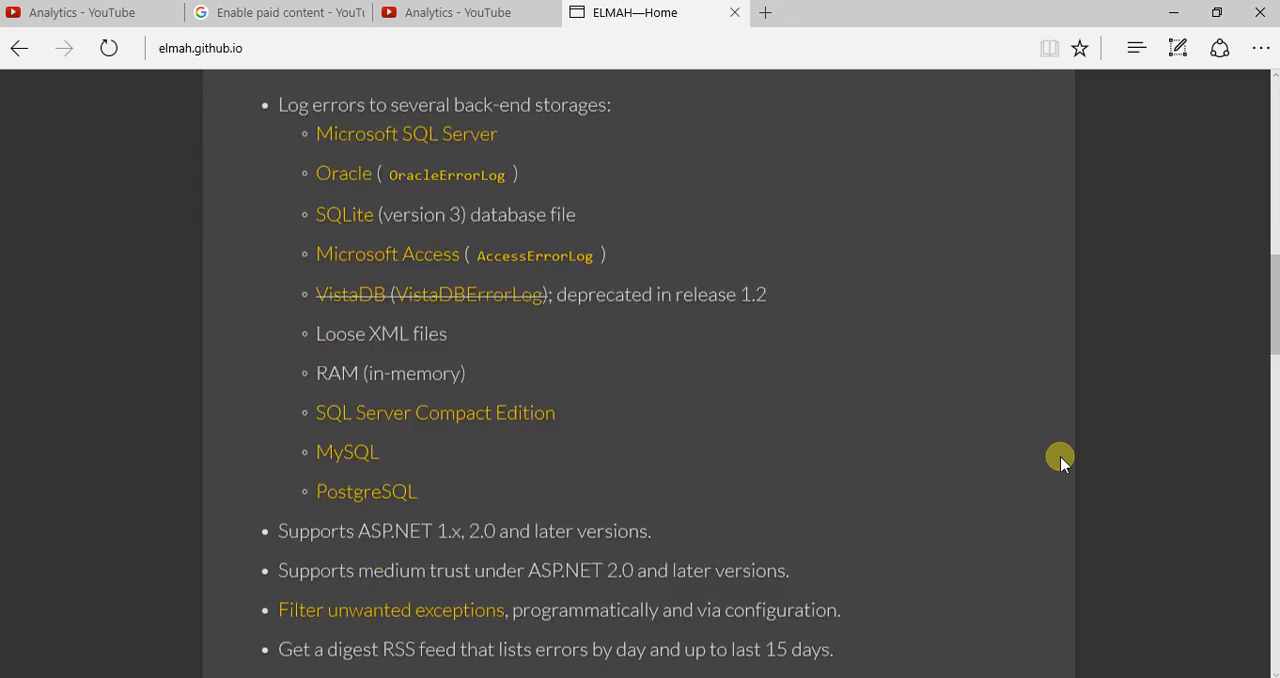
pyautogui.scroll(-3)
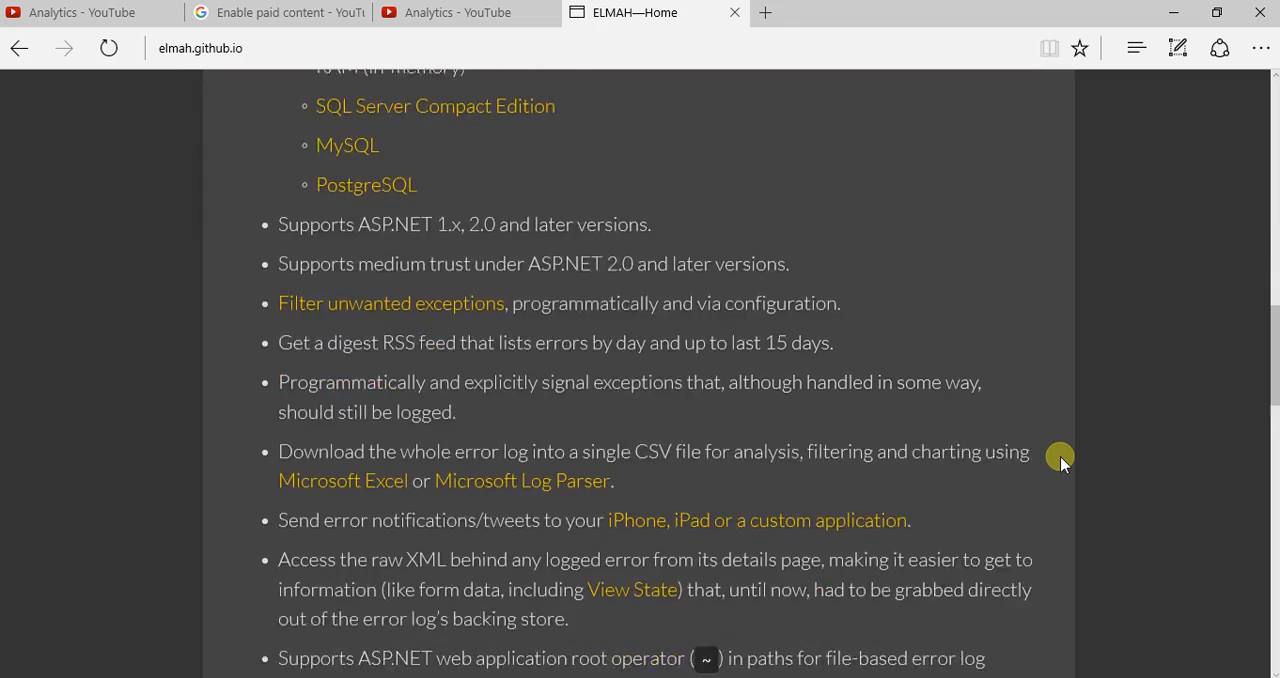
pyautogui.scroll(-3)
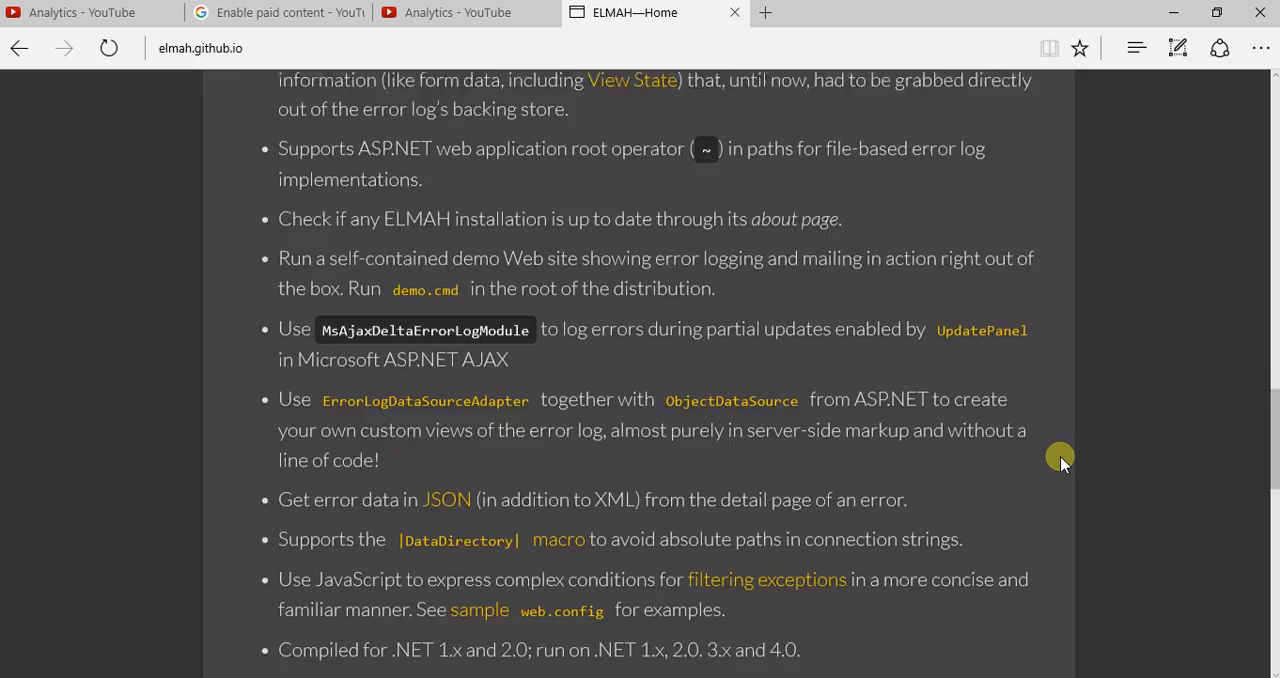
pyautogui.scroll(-3)
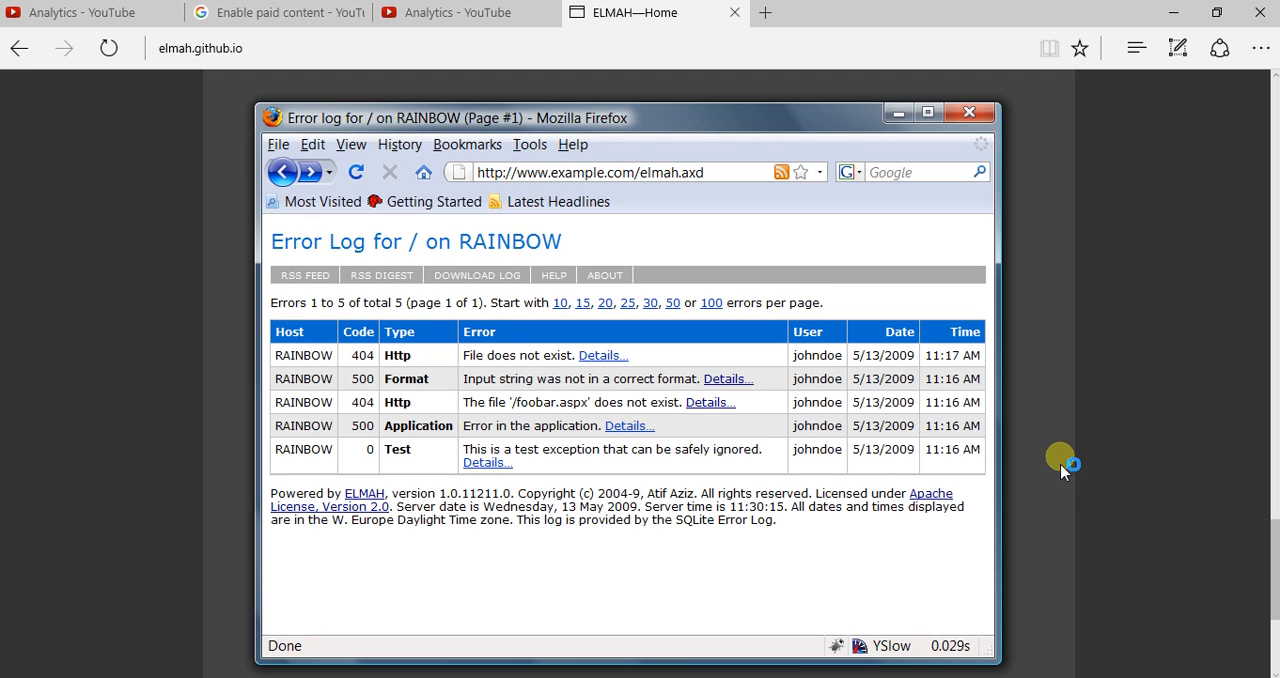
pyautogui.moveTo(854, 670)
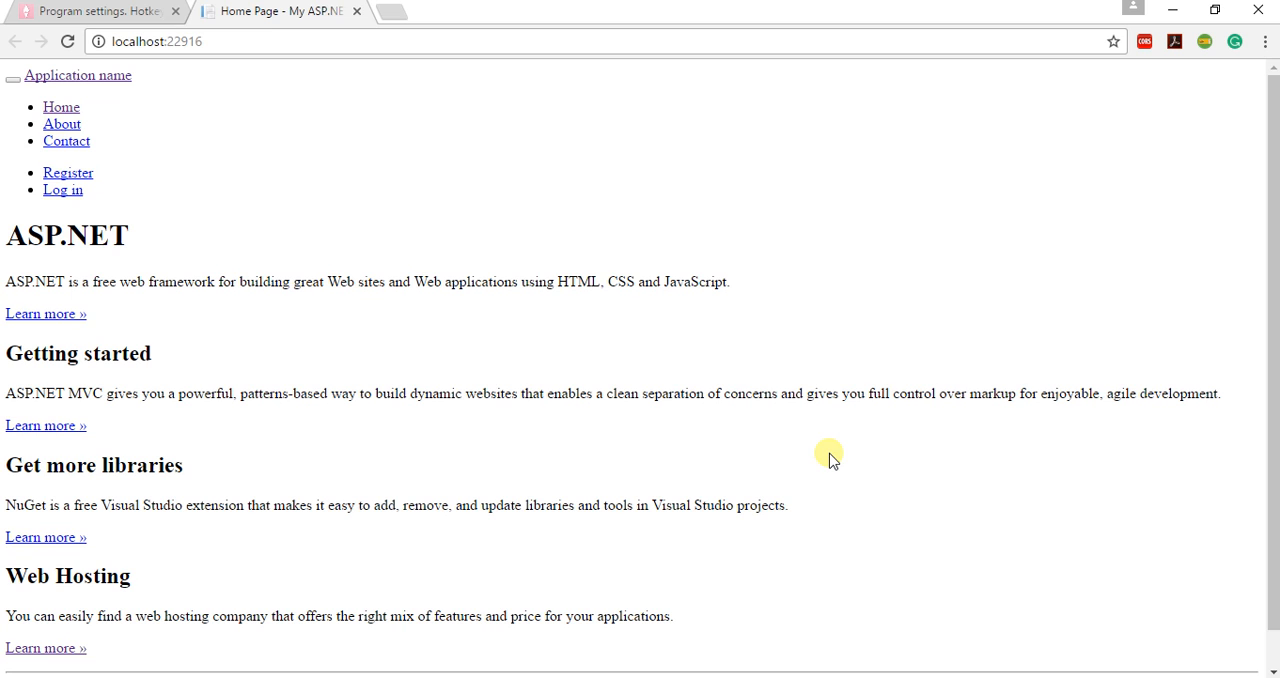
# - Load localhost:22916/Home/TestElmah to trigger the missing-view server error
pyautogui.scroll(-3)
pyautogui.write('/')
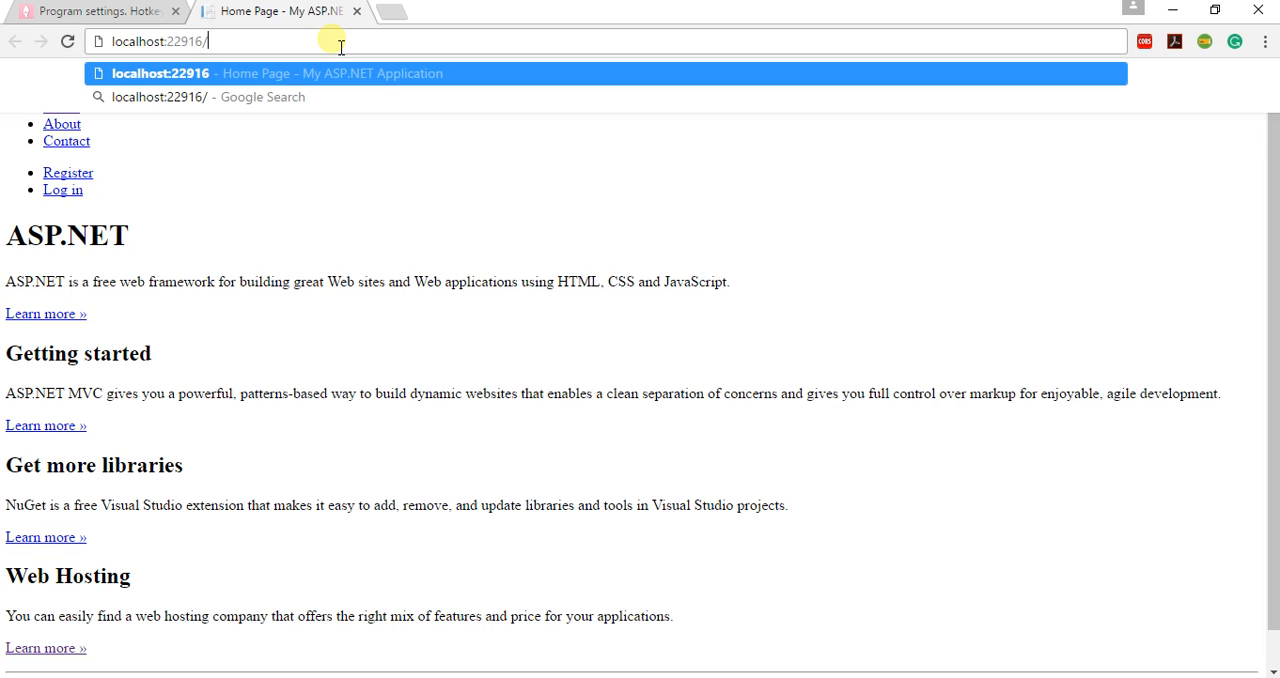
pyautogui.write('Home')
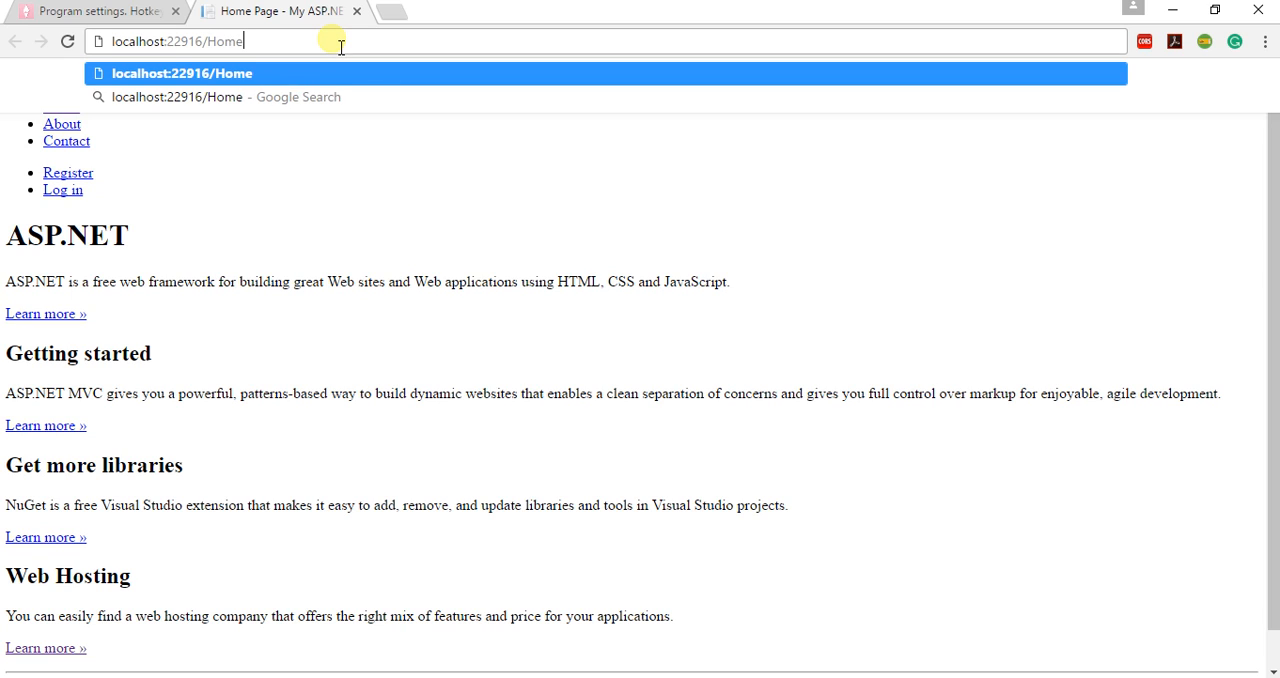
pyautogui.write('/TestElmah')
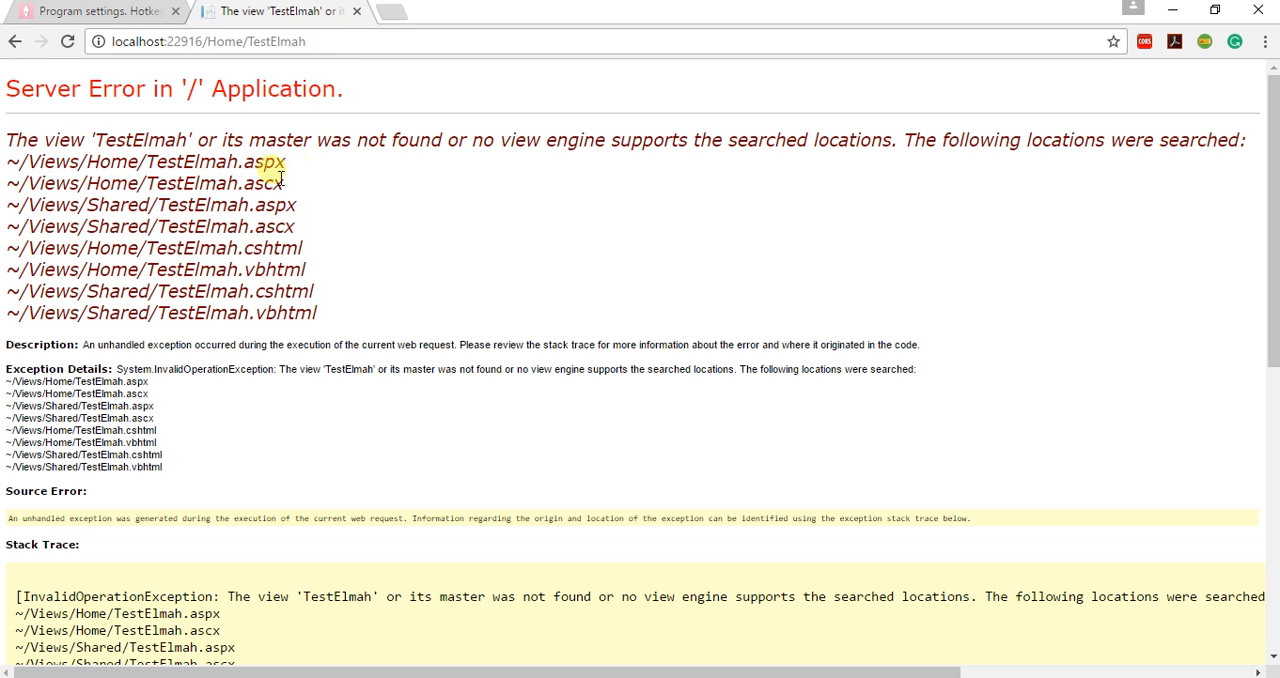
pyautogui.moveTo(387, 150)
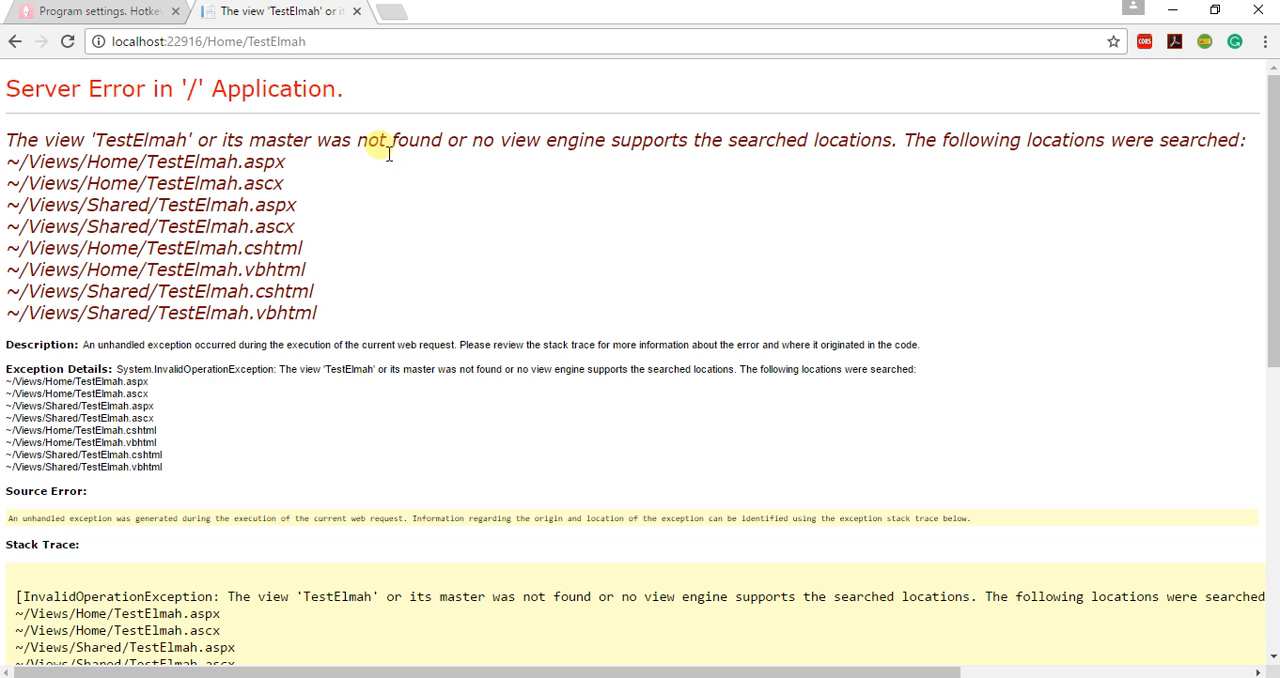
pyautogui.moveTo(607, 156)
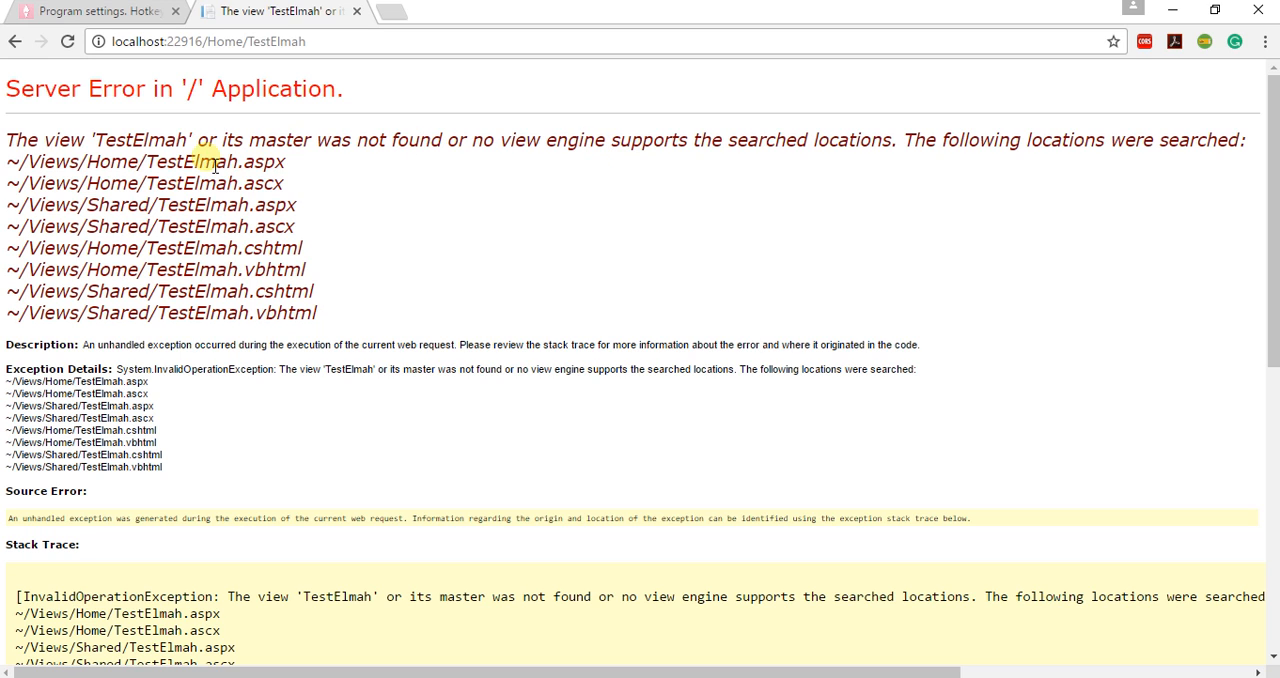
pyautogui.doubleClick(192, 161)
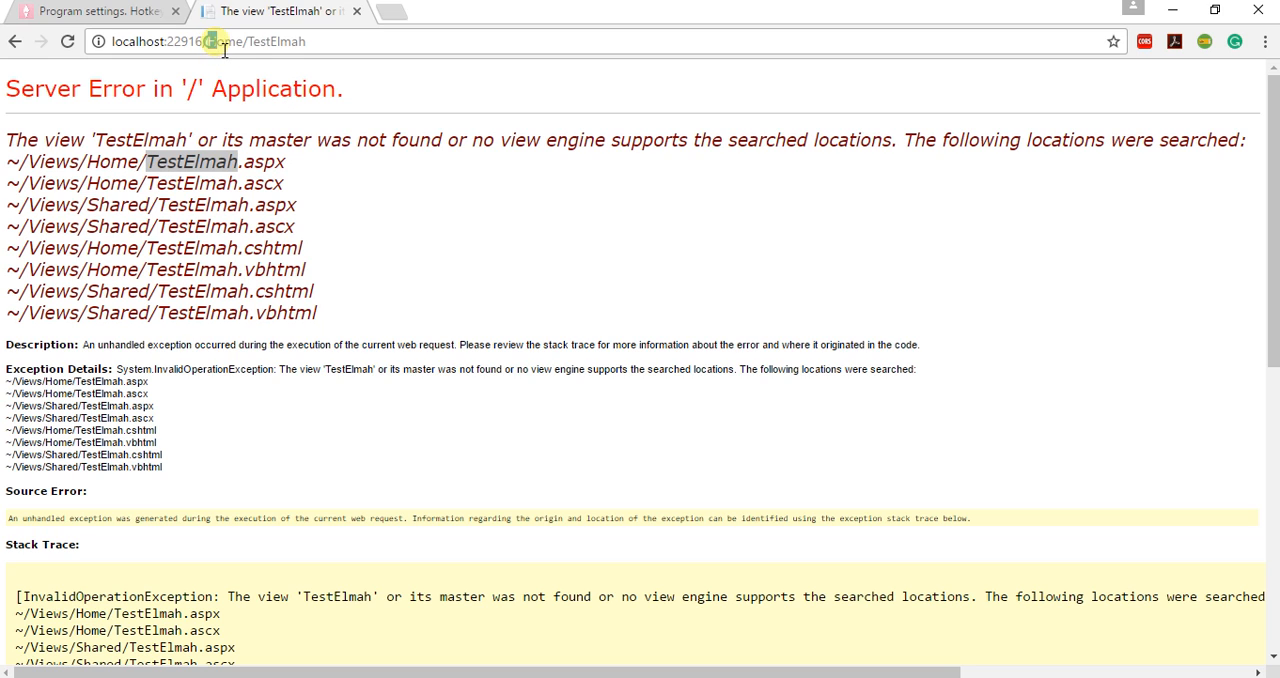
# - Go to localhost:22916/elmah.axd to view the ELMAH error log
pyautogui.write('localhost:22916/e')
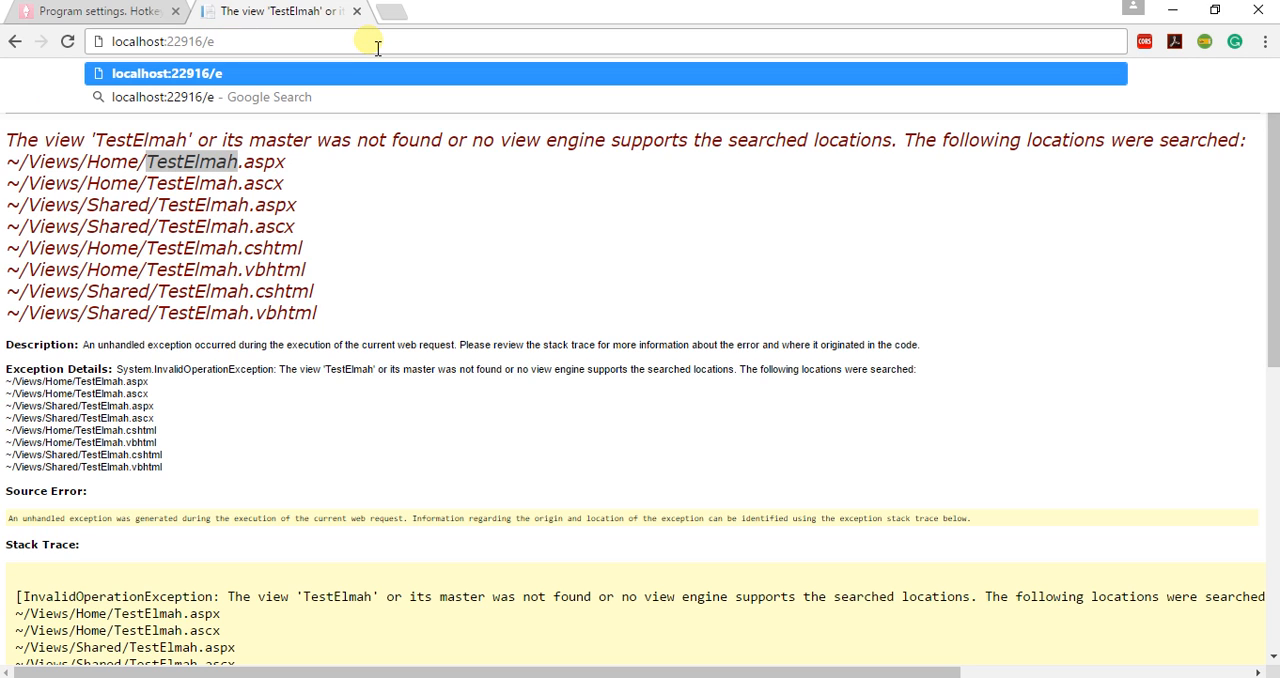
pyautogui.write('lmad')
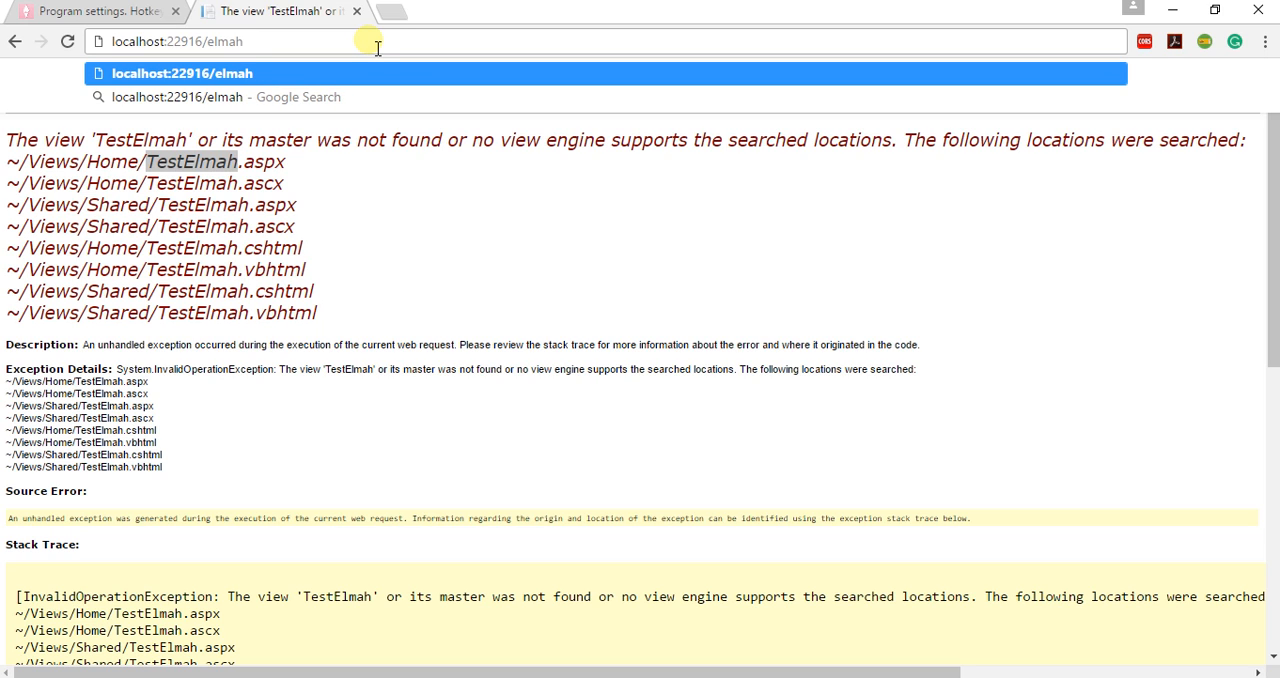
pyautogui.write('.')
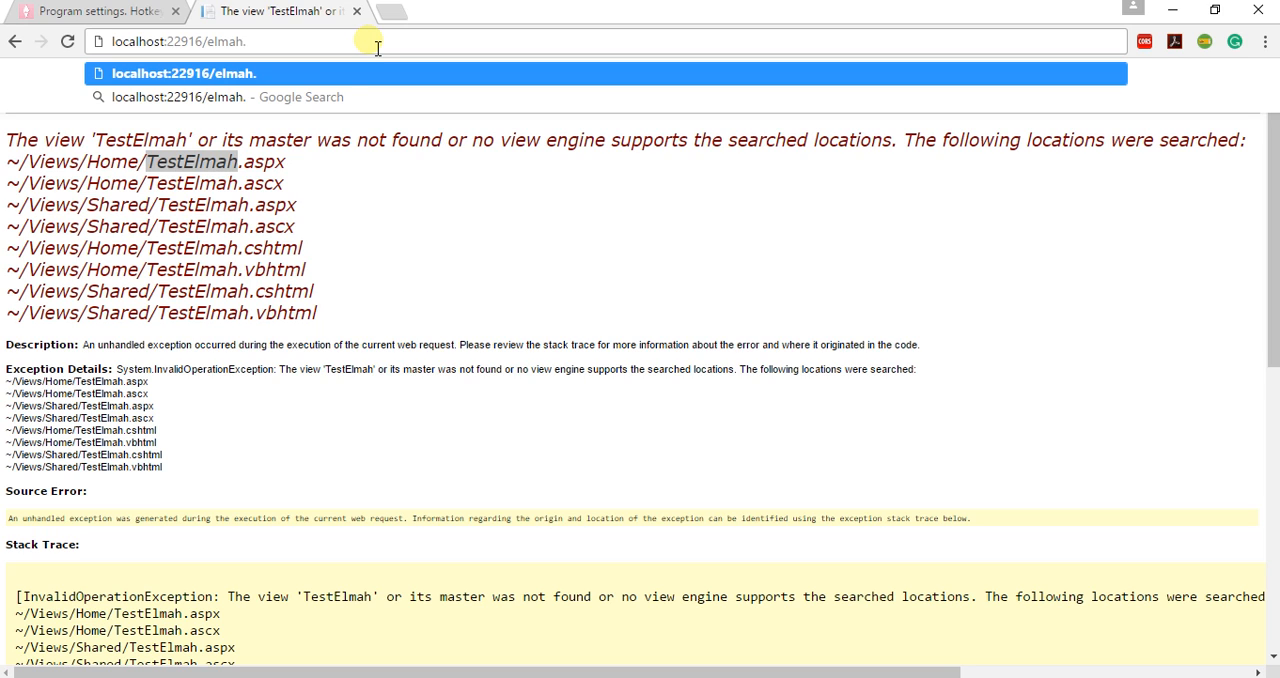
pyautogui.write('axd')
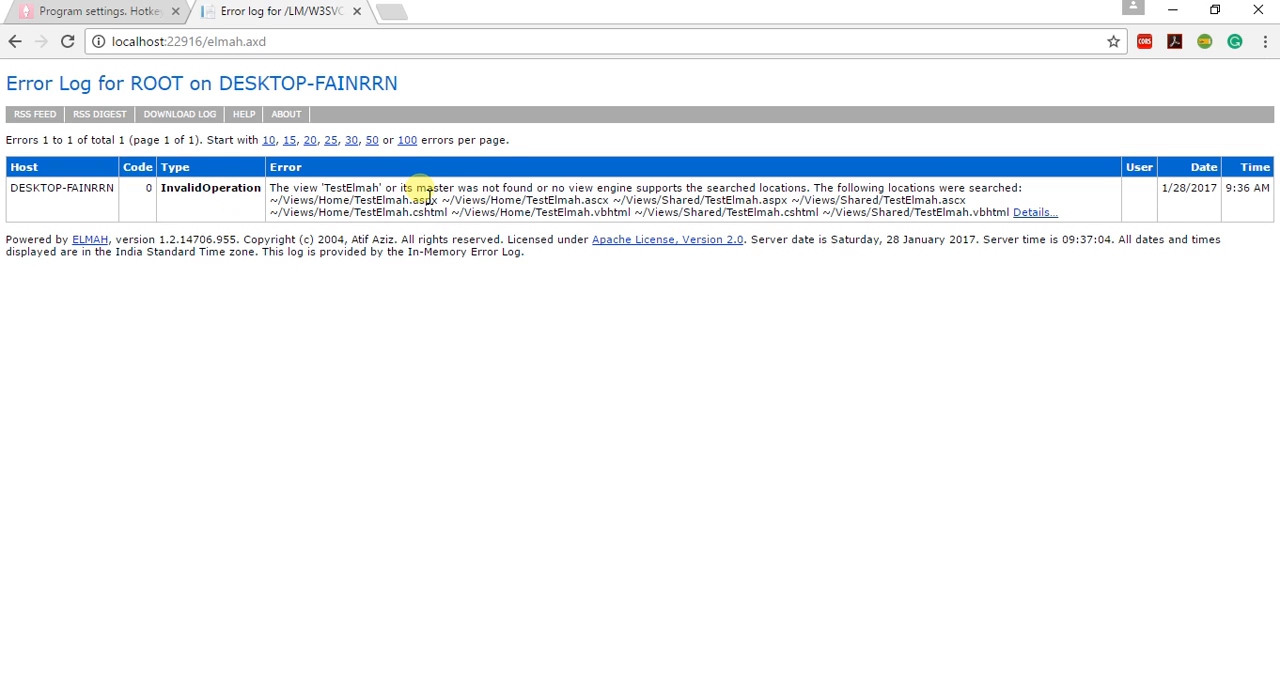
pyautogui.moveTo(800, 232)
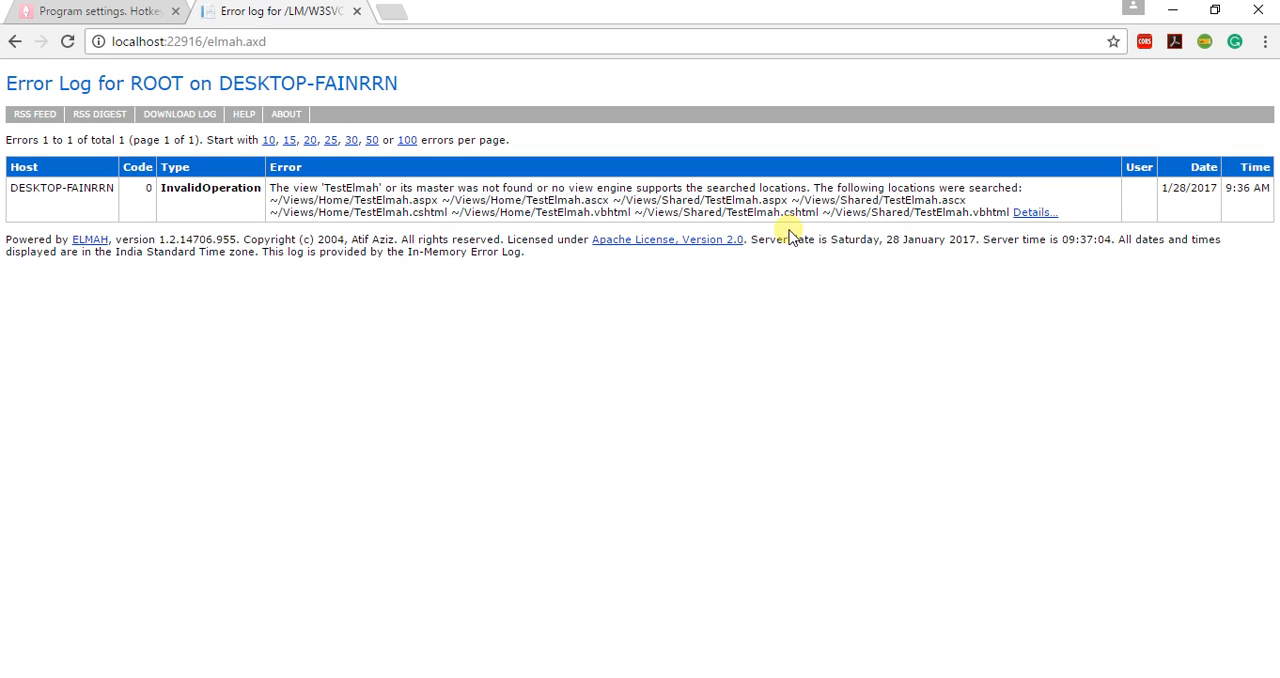
pyautogui.moveTo(760, 305)
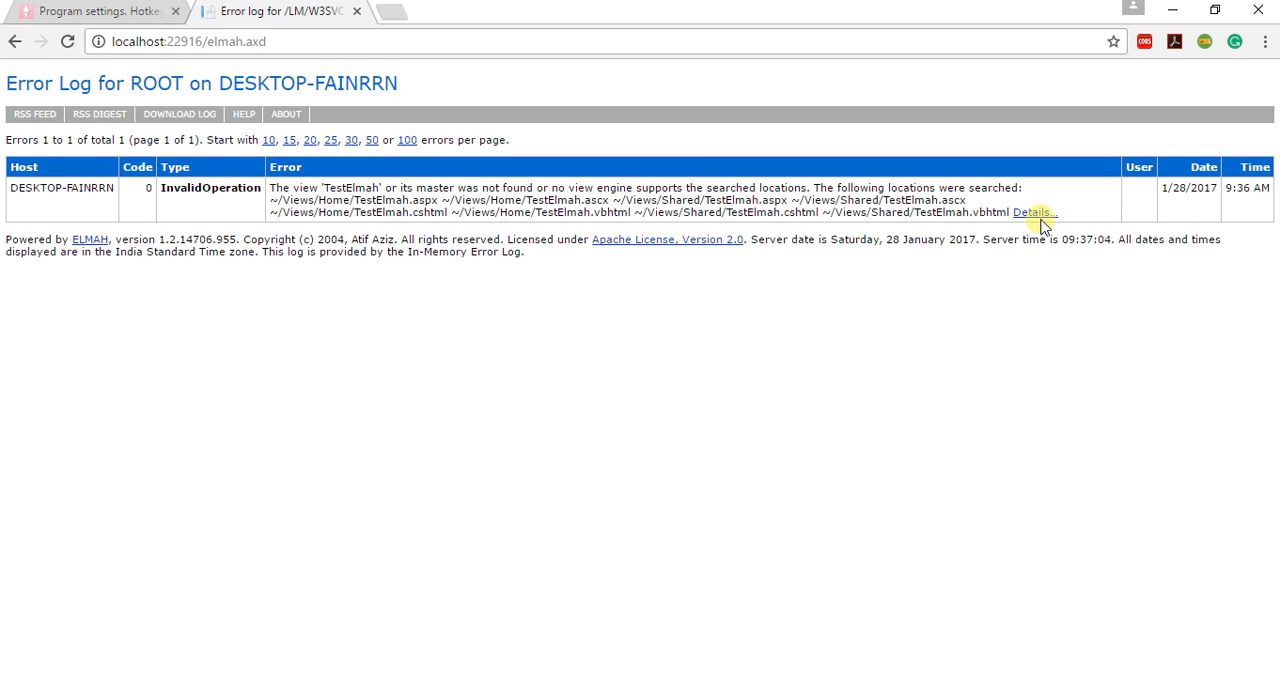
# - Choose Details… on the InvalidOperation error row
pyautogui.click(1033, 212)
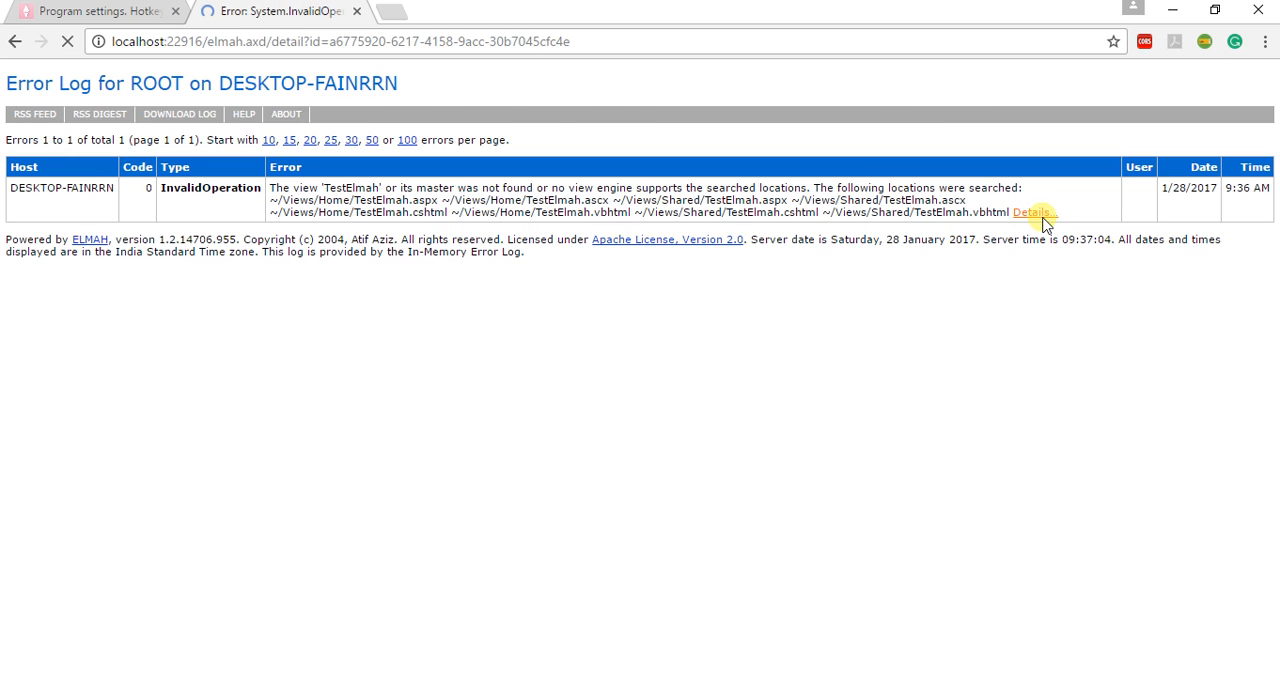
# - Open the InvalidOperation error details and scroll through its stack trace and server variables
pyautogui.click(1032, 212)
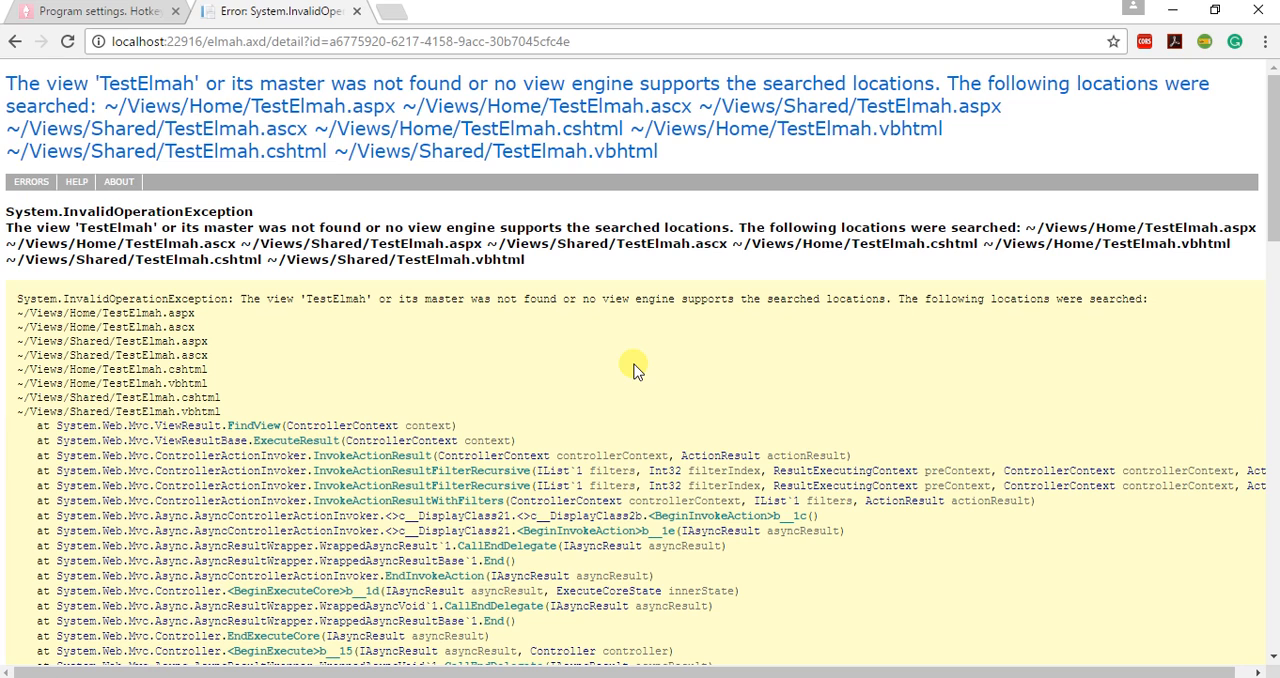
pyautogui.moveTo(1135, 255)
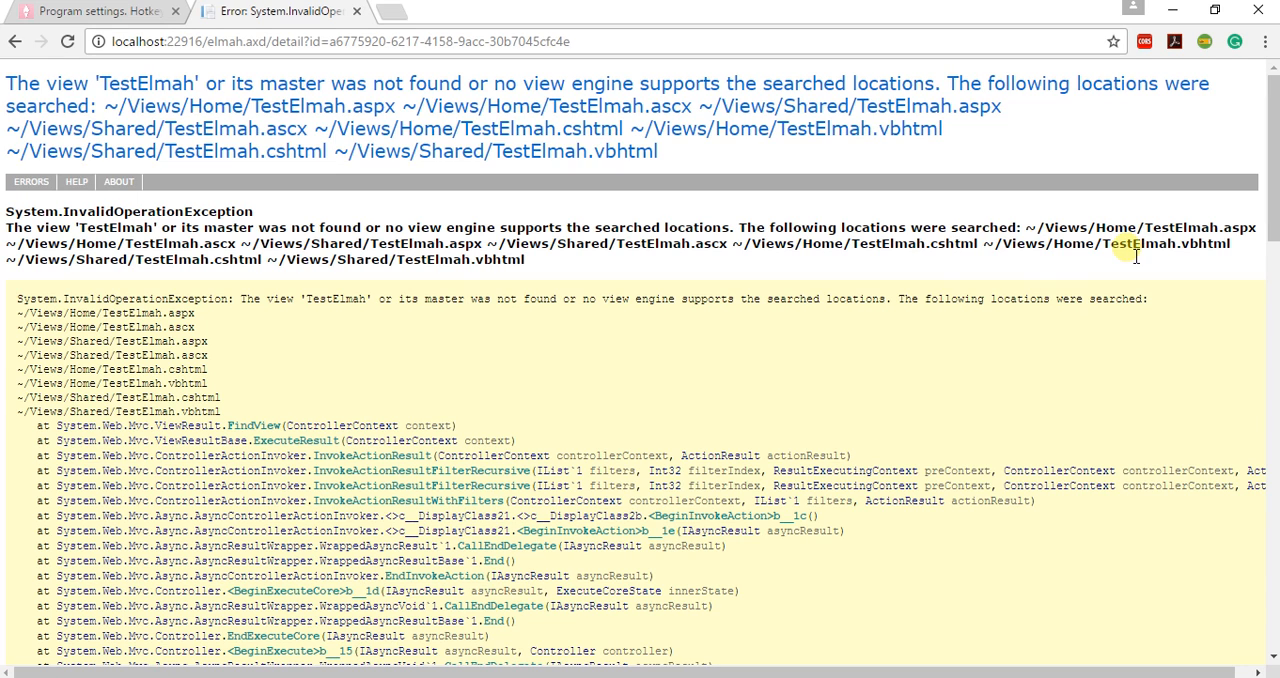
pyautogui.scroll(-3)
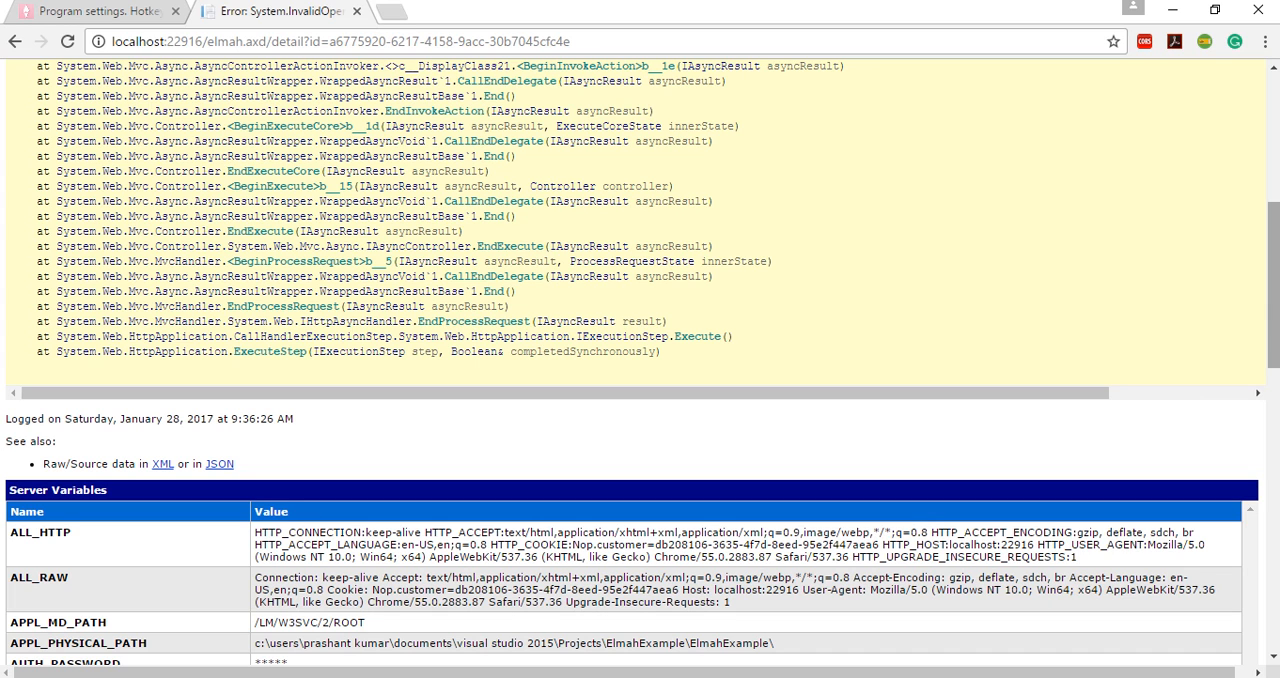
pyautogui.scroll(-3)
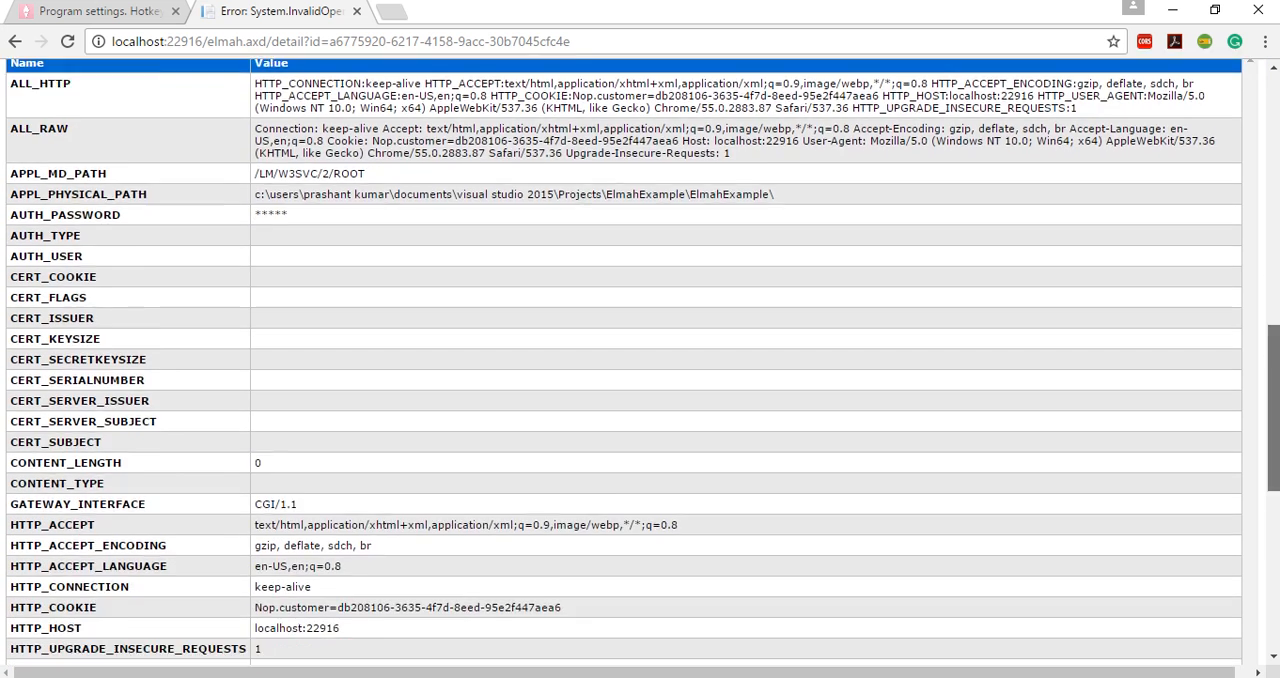
pyautogui.scroll(-3)
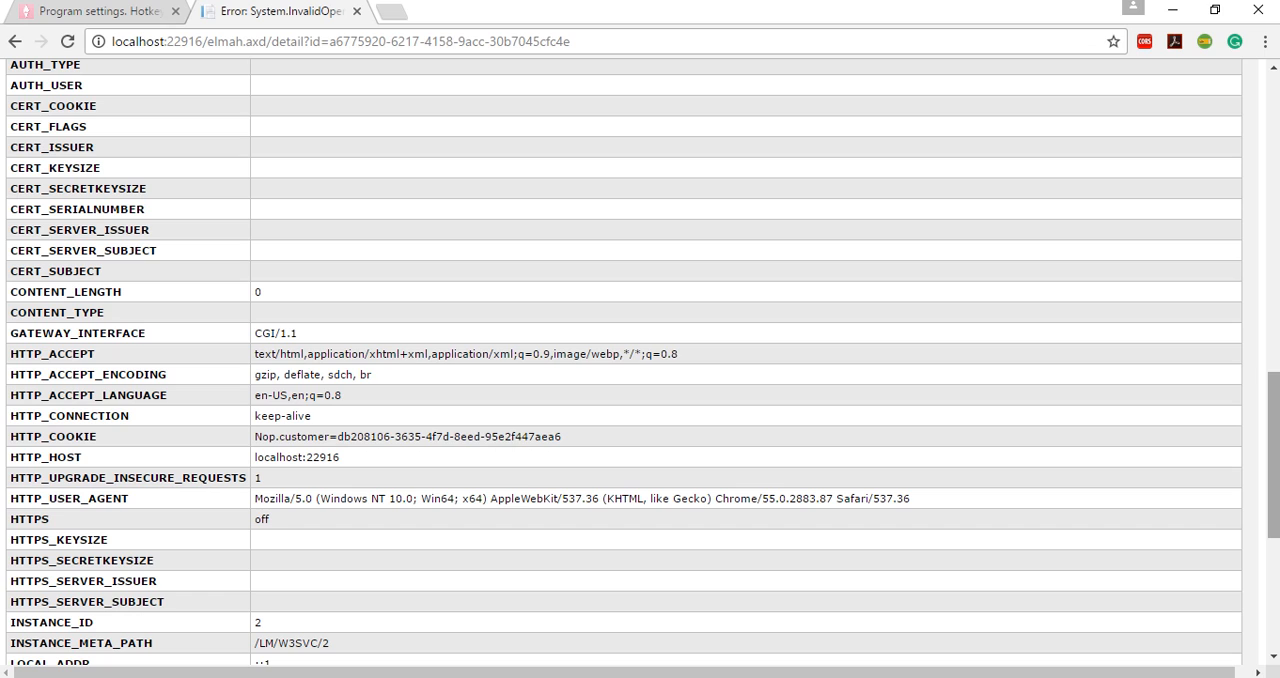